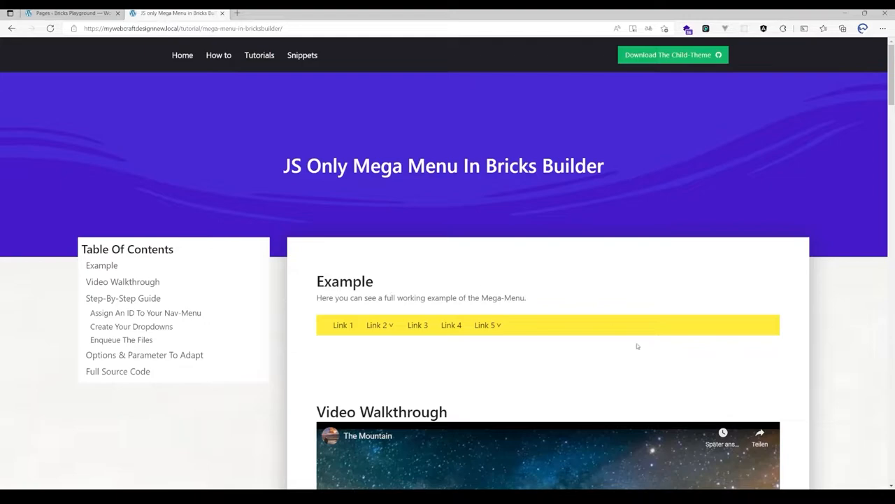
# Check the repository's Code download options and browse into its snippets folder.
pyautogui.scroll(-3)
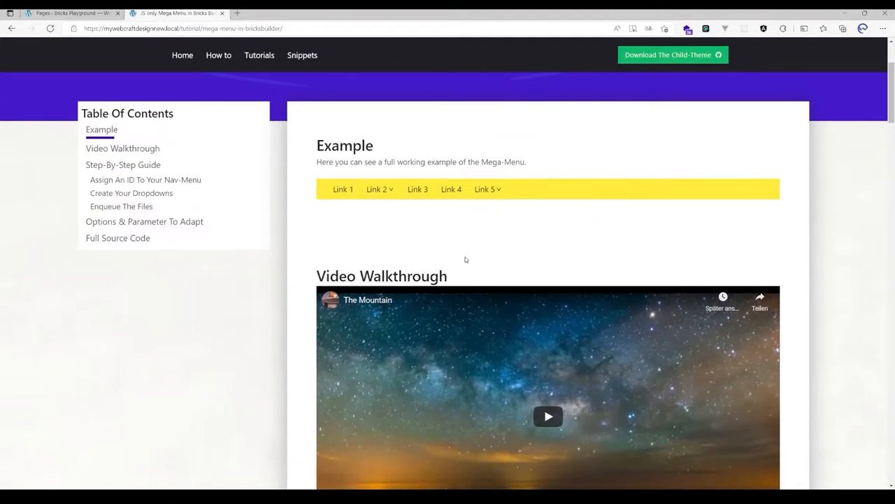
pyautogui.scroll(3)
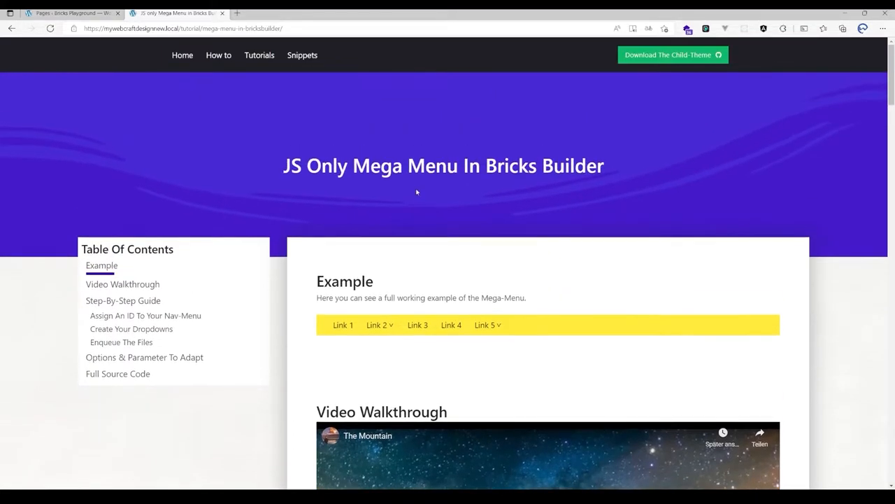
pyautogui.moveTo(651, 65)
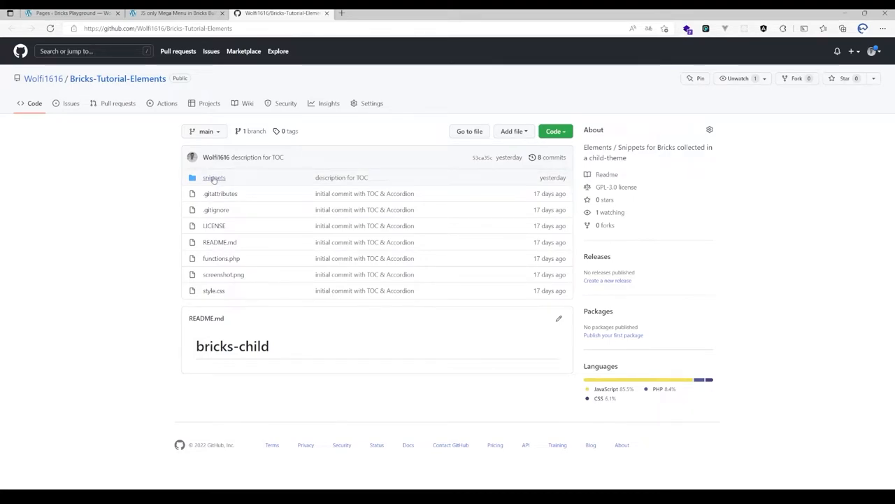
pyautogui.click(554, 130)
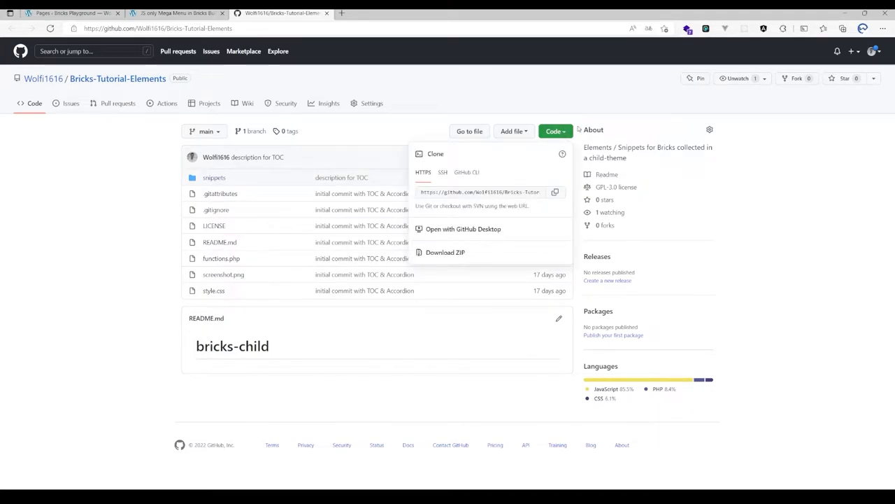
pyautogui.moveTo(461, 260)
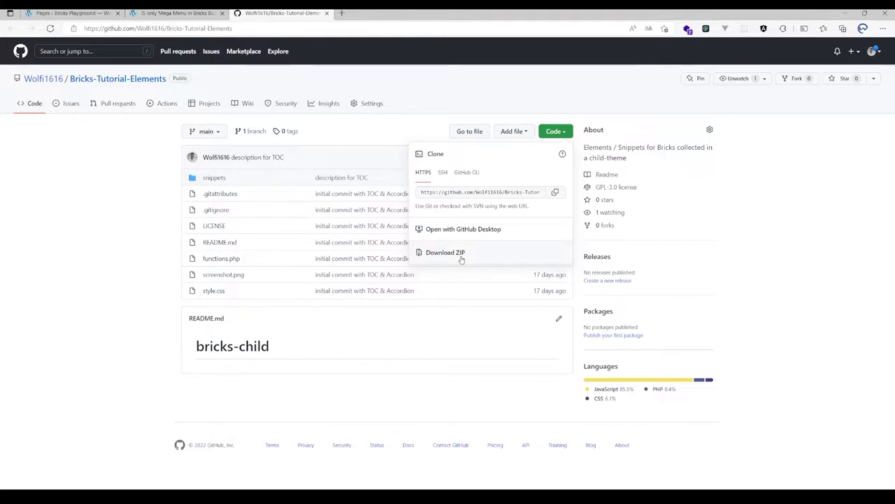
pyautogui.moveTo(334, 232)
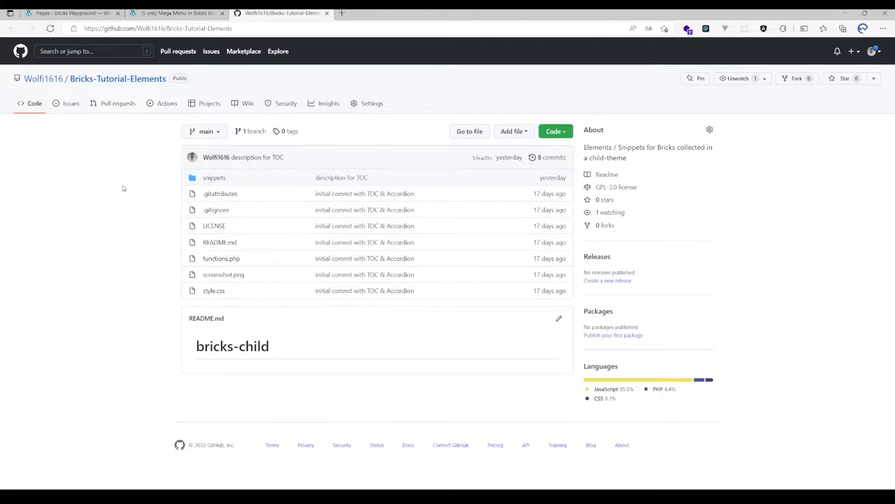
pyautogui.moveTo(234, 175)
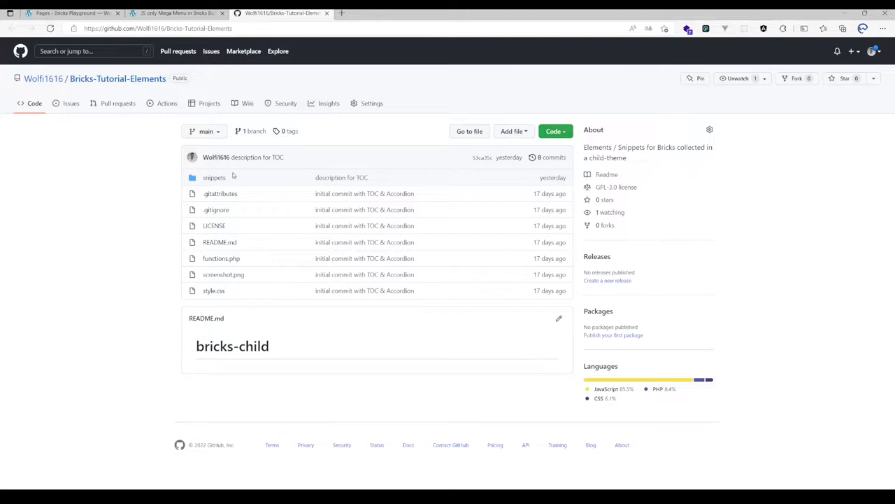
pyautogui.click(214, 177)
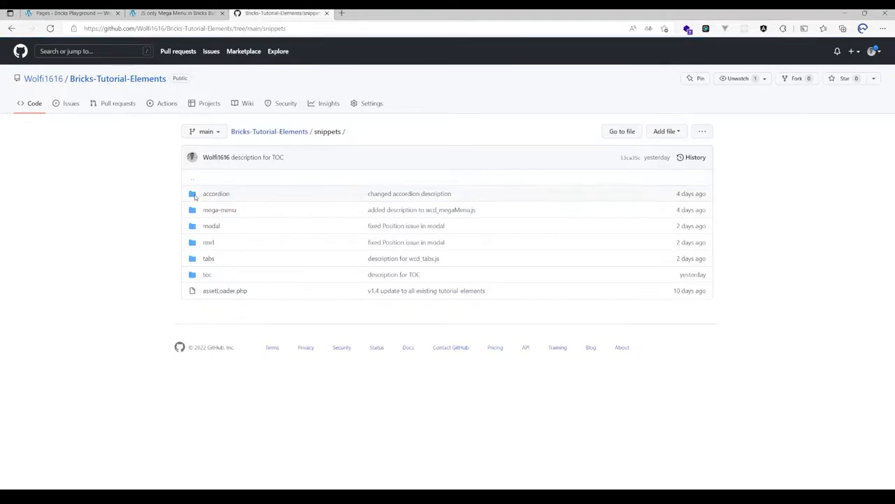
pyautogui.moveTo(224, 290)
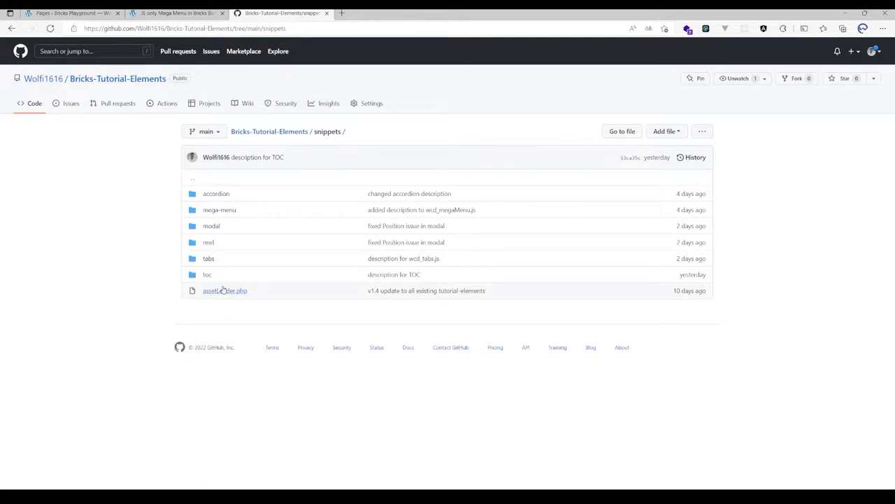
pyautogui.moveTo(224, 277)
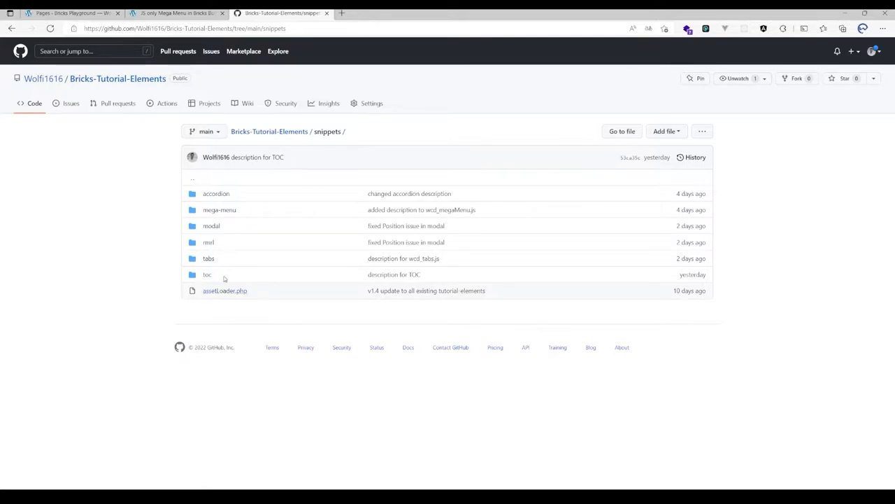
# Glance at the tutorial's step-by-step guide, then return to the snippets folder.
pyautogui.click(174, 12)
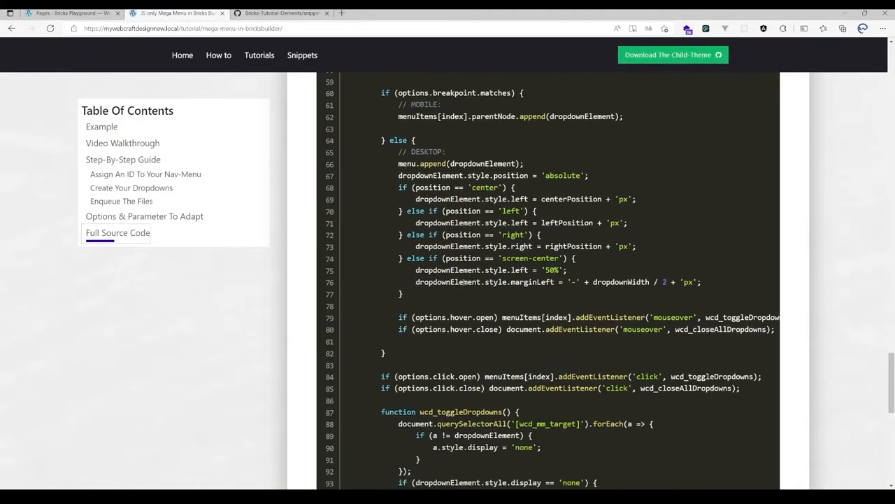
pyautogui.scroll(3)
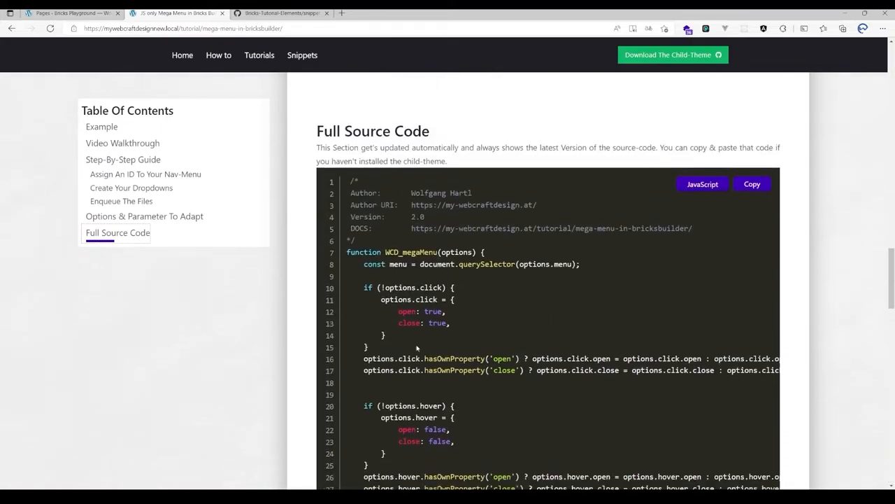
pyautogui.click(144, 215)
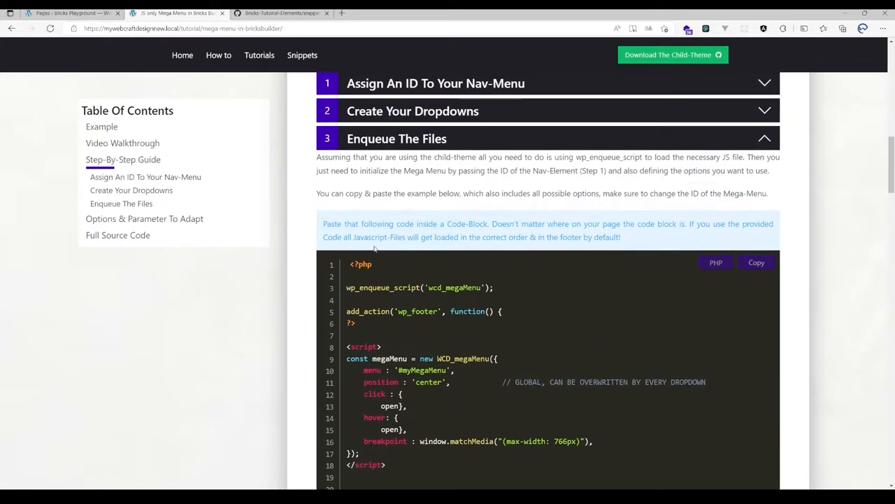
pyautogui.click(286, 13)
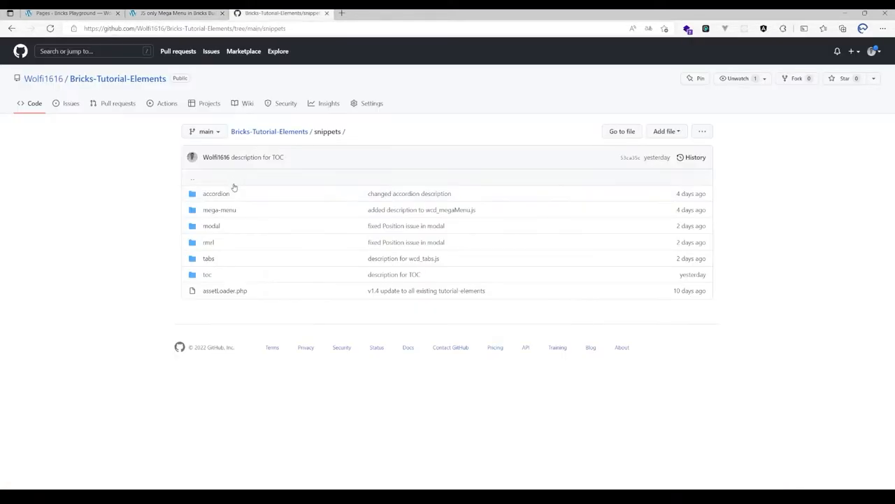
pyautogui.moveTo(219, 234)
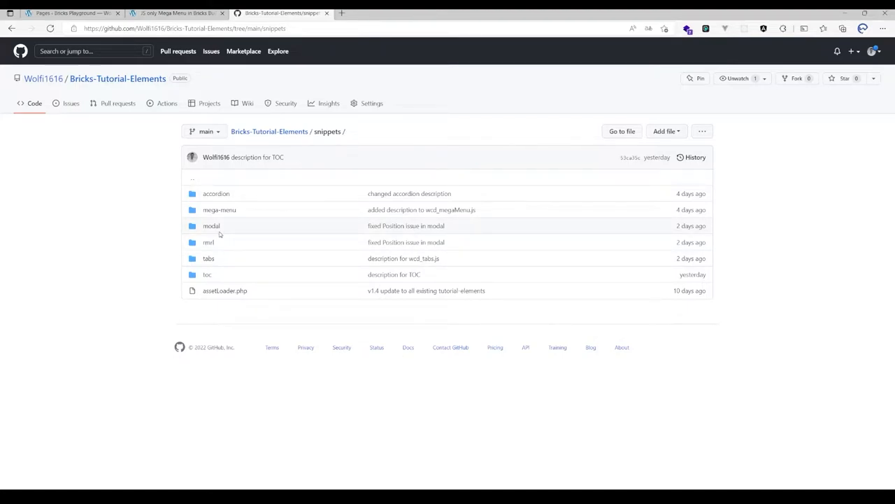
pyautogui.moveTo(277, 176)
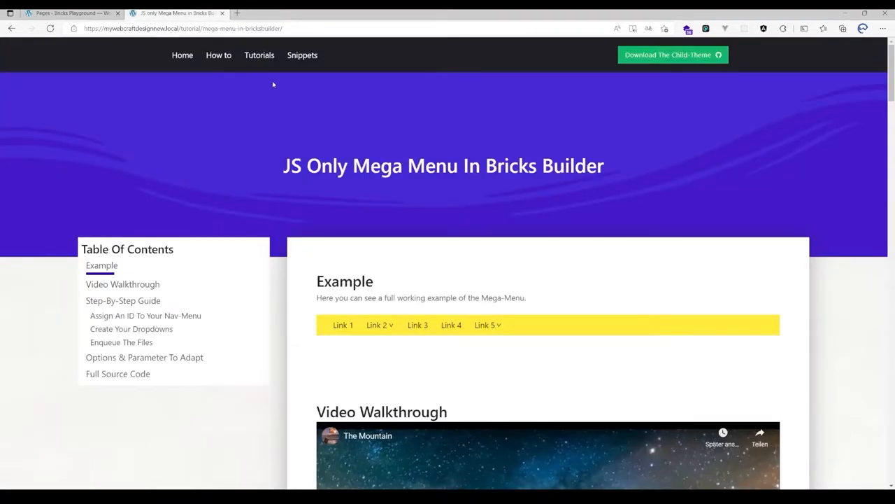
# Open the my-webcraftdesign Tutorials overview page and scroll through it.
pyautogui.click(259, 55)
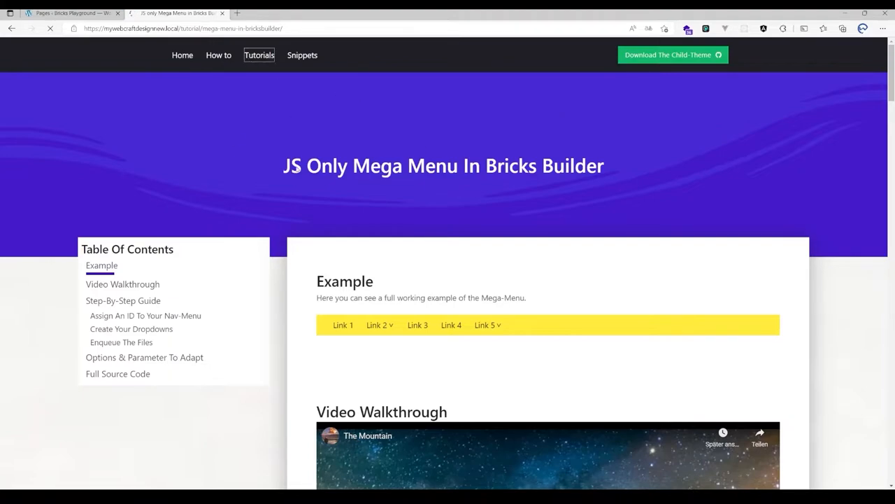
pyautogui.click(259, 55)
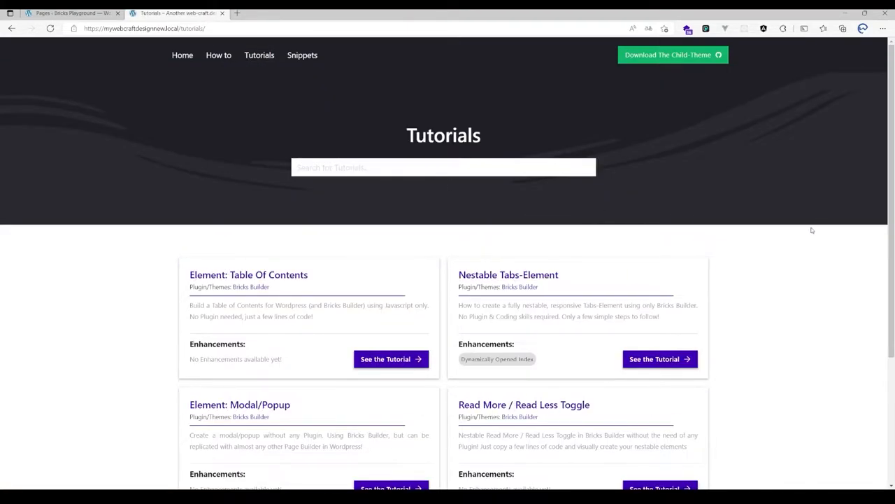
pyautogui.scroll(-3)
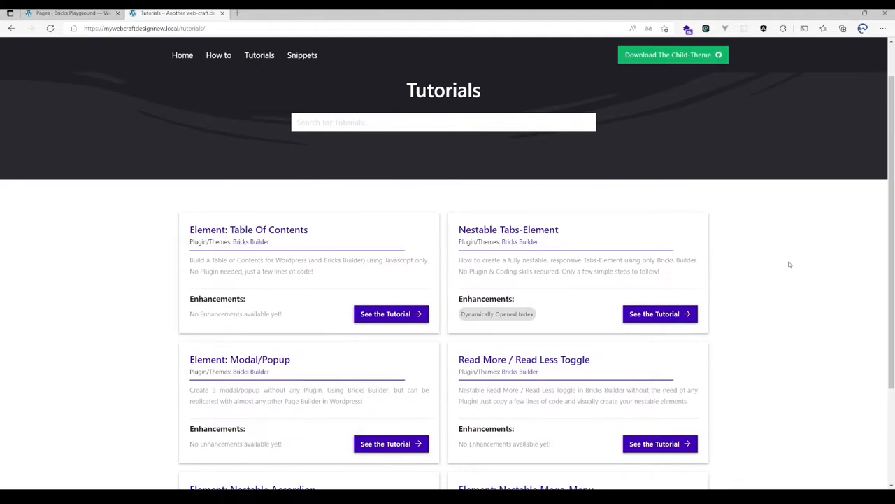
pyautogui.moveTo(666, 168)
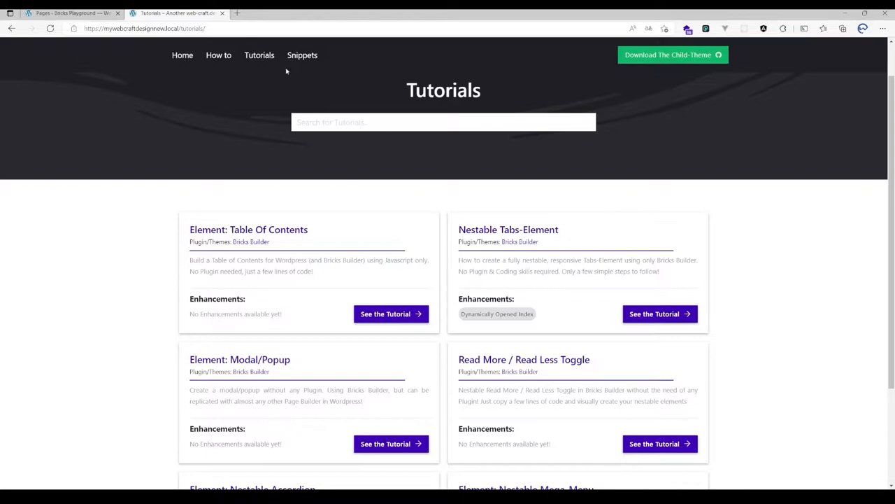
pyautogui.moveTo(724, 193)
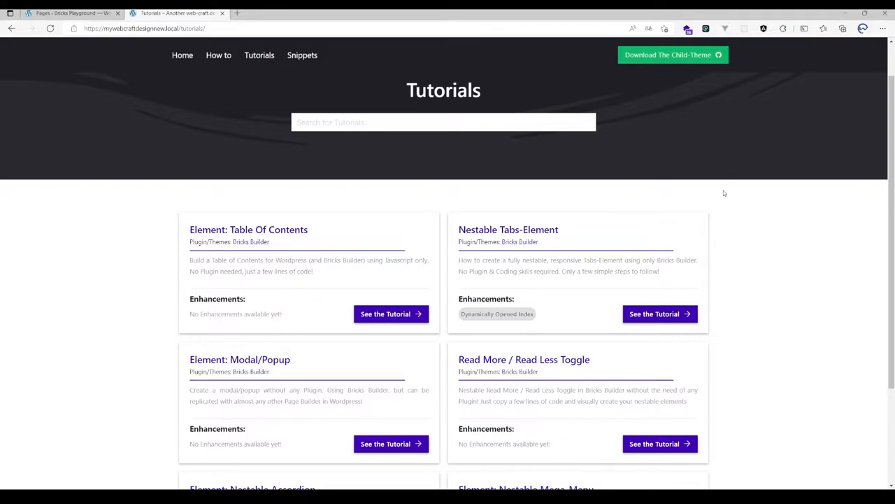
pyautogui.scroll(-3)
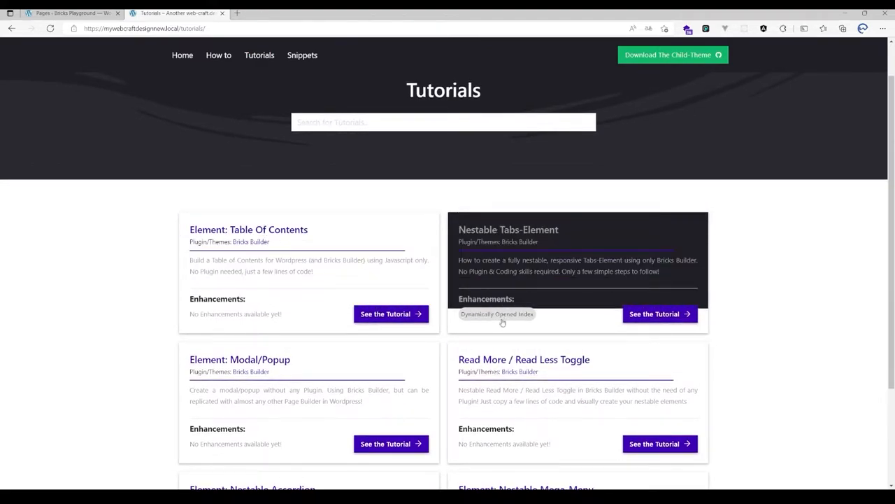
# Scroll through the Step-By-Step Guide and back up to the Example menu.
pyautogui.scroll(-3)
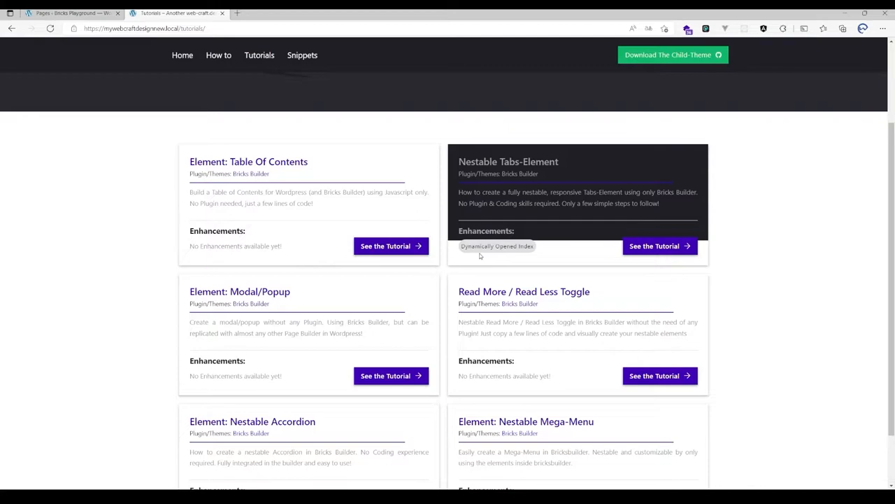
pyautogui.moveTo(514, 246)
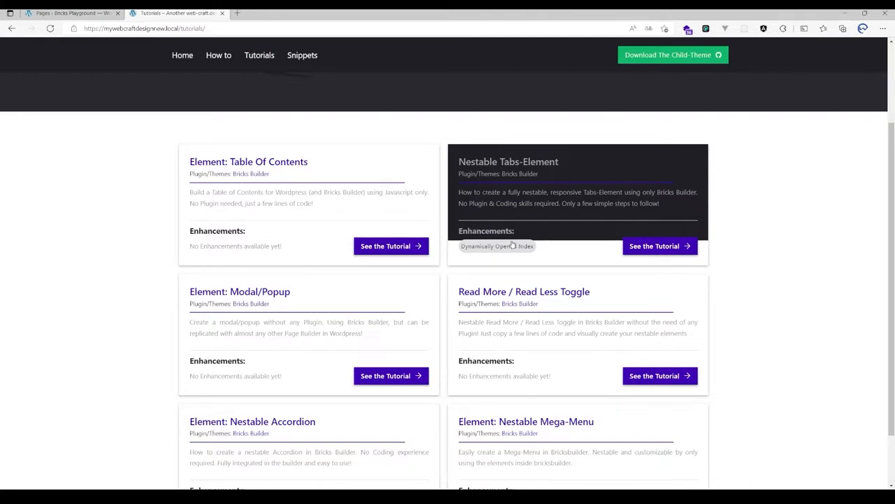
pyautogui.scroll(-3)
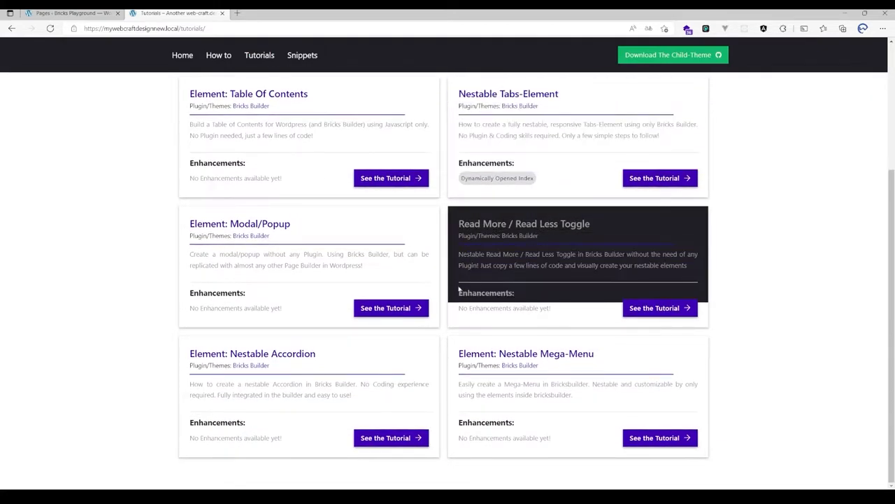
pyautogui.scroll(3)
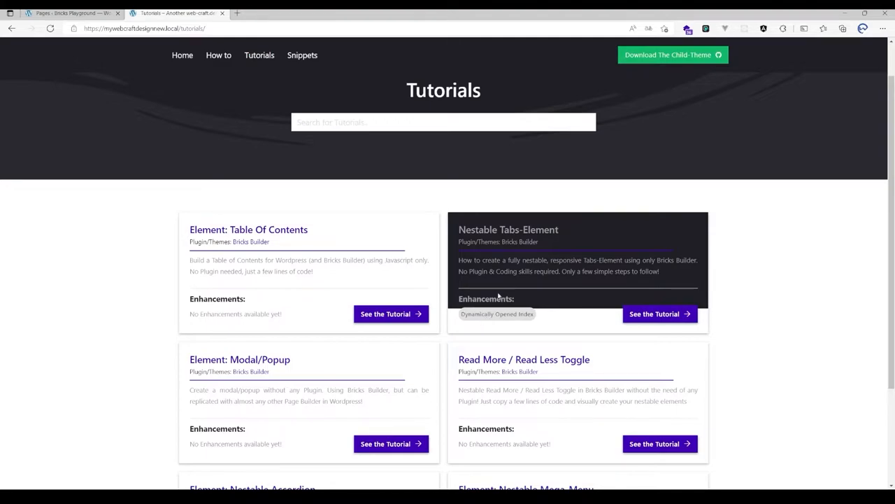
pyautogui.click(497, 314)
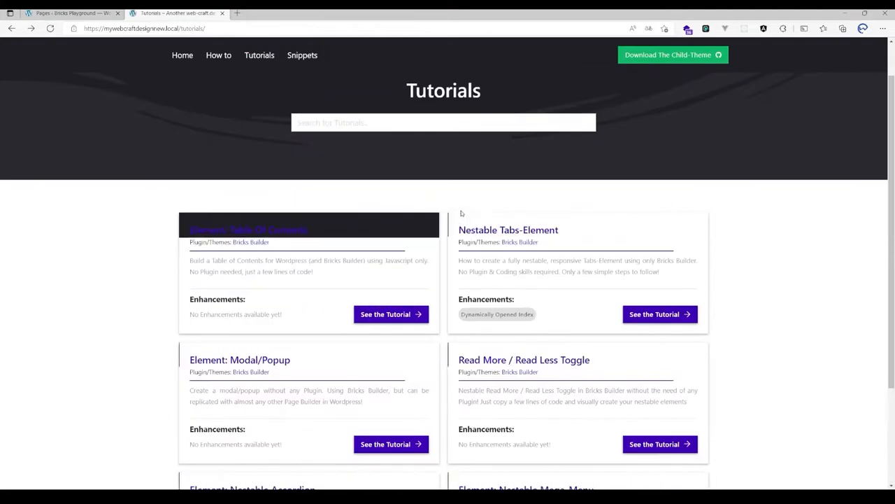
pyautogui.scroll(-3)
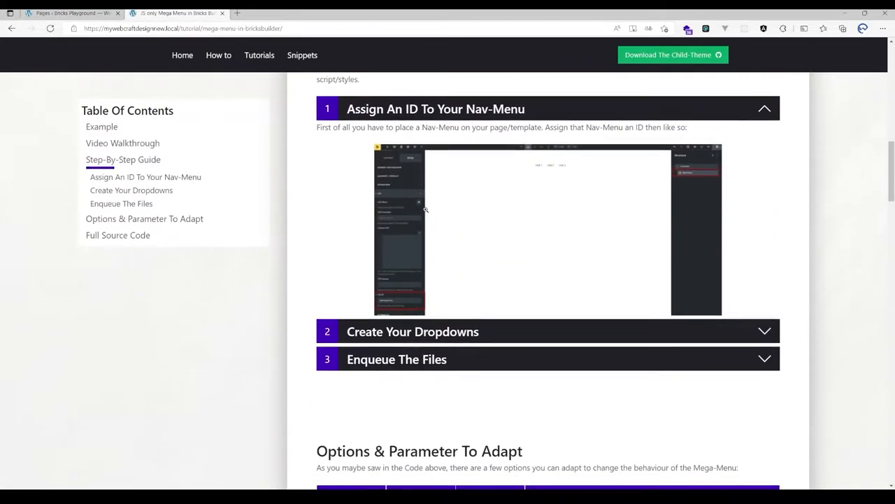
pyautogui.scroll(3)
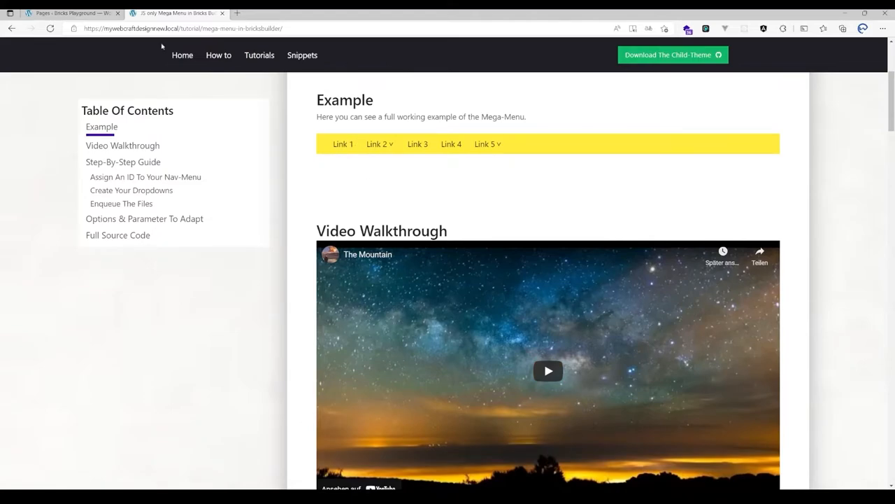
# Title a new WordPress page 'Mega Menu - new' and confirm publishing it.
pyautogui.click(60, 12)
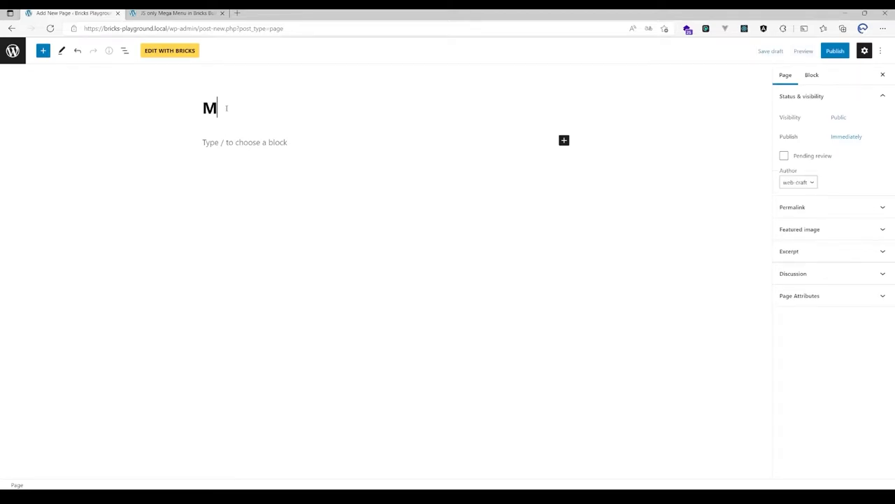
pyautogui.write('ega Menu')
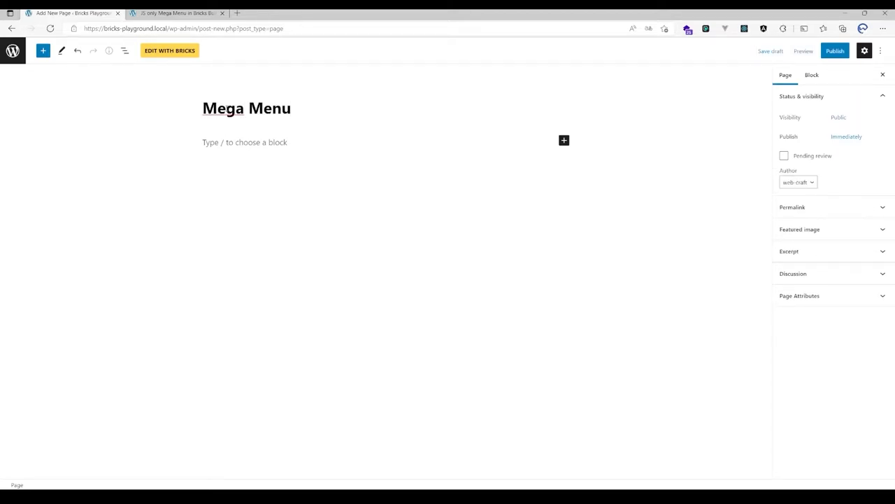
pyautogui.write('- new')
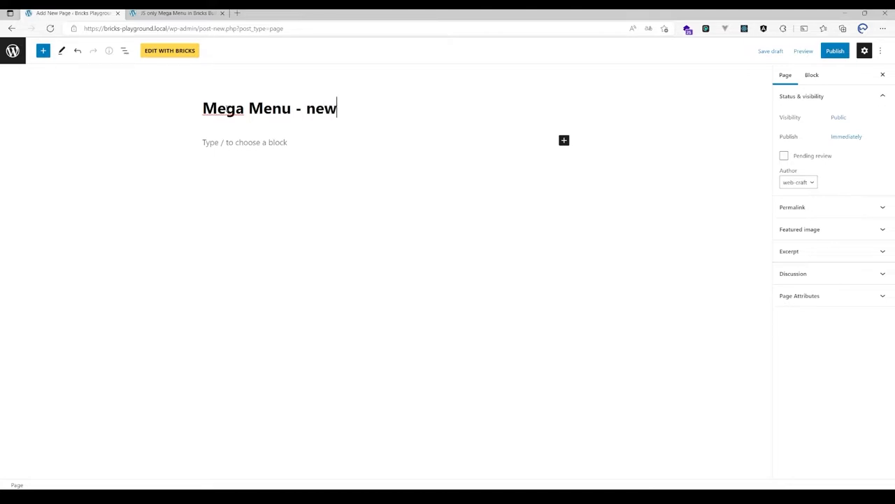
pyautogui.click(838, 50)
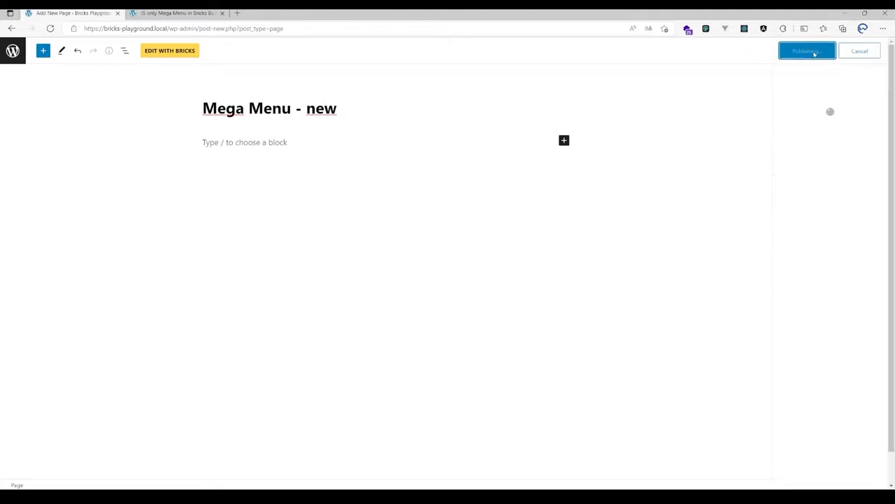
pyautogui.click(806, 50)
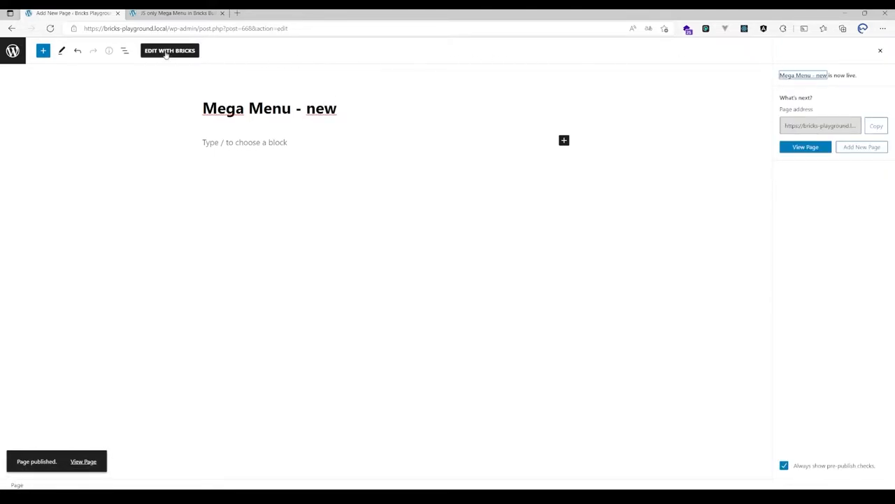
# Open 'Mega Menu - new' in Bricks and add a Nav Menu element with ID myMegaMenu.
pyautogui.click(170, 50)
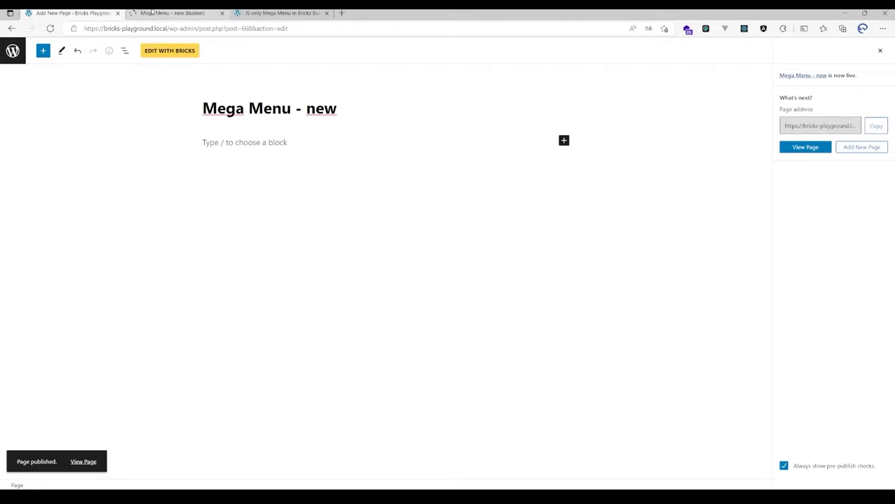
pyautogui.click(168, 50)
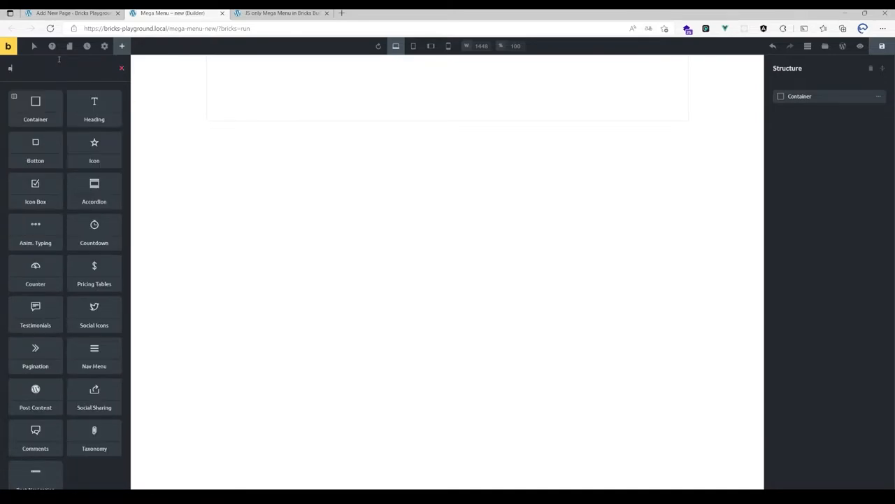
pyautogui.write('nav')
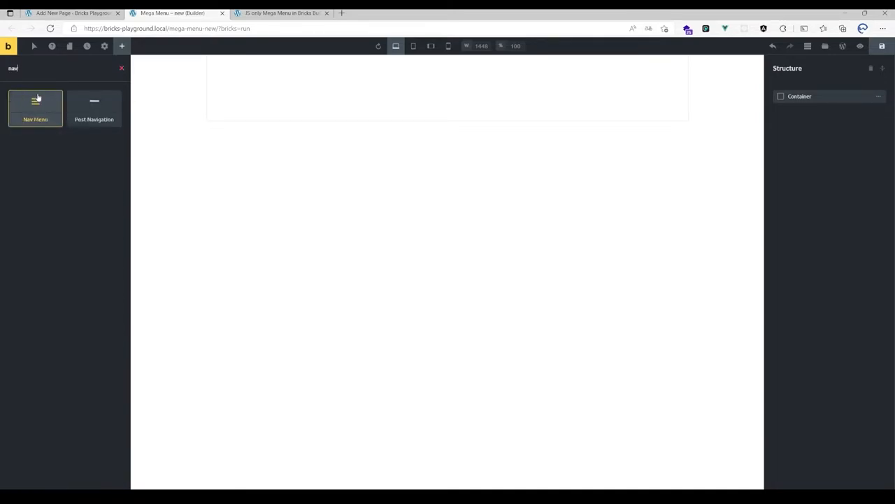
pyautogui.click(35, 105)
pyautogui.write('myMegaMenu')
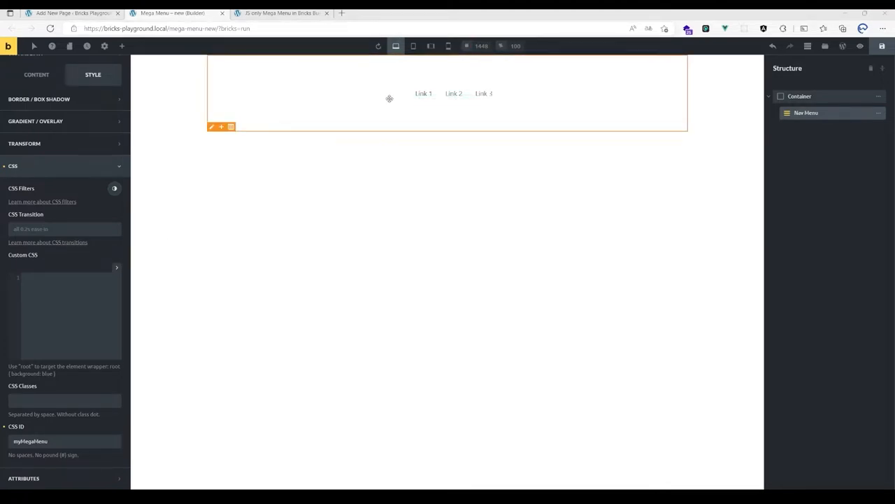
# Add a container below the menu with a Heading inside and a yellow background.
pyautogui.click(122, 46)
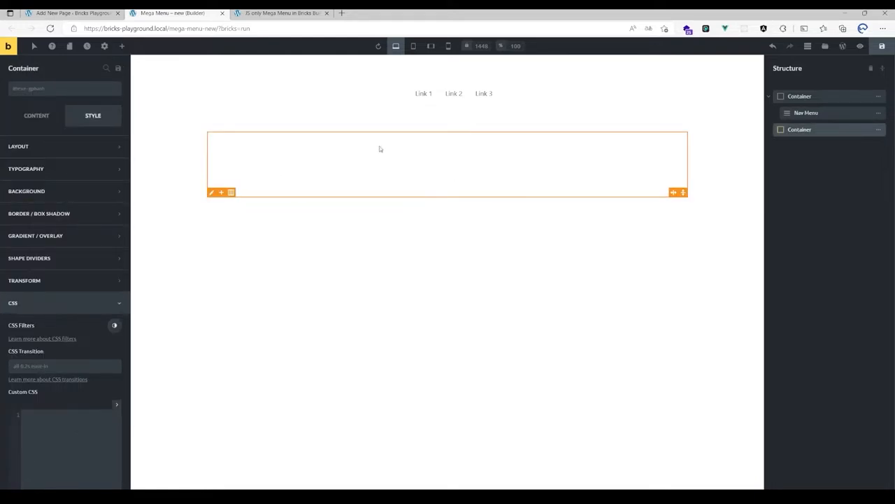
pyautogui.click(26, 190)
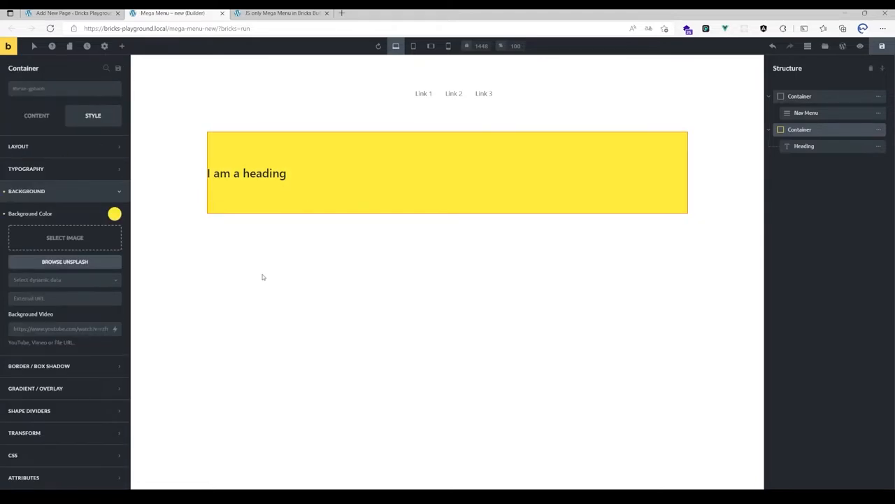
pyautogui.moveTo(57, 194)
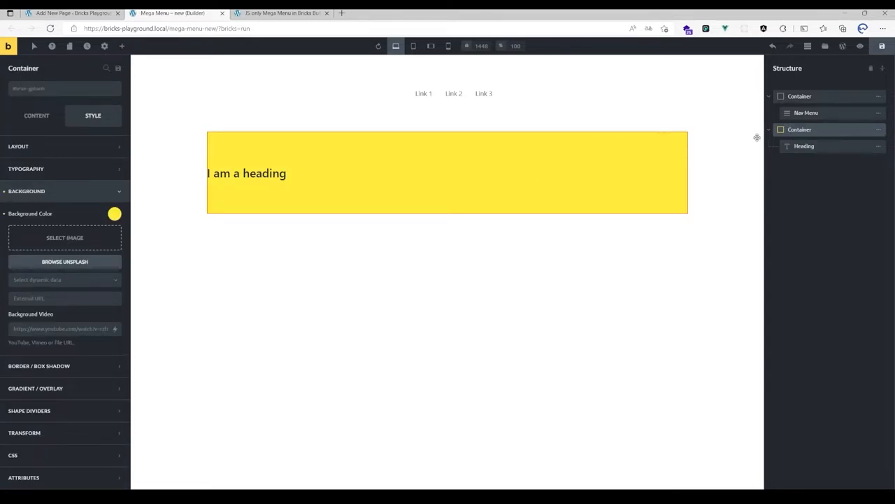
# Add the attribute wcd_mm_target with value 0 to the yellow container.
pyautogui.click(23, 325)
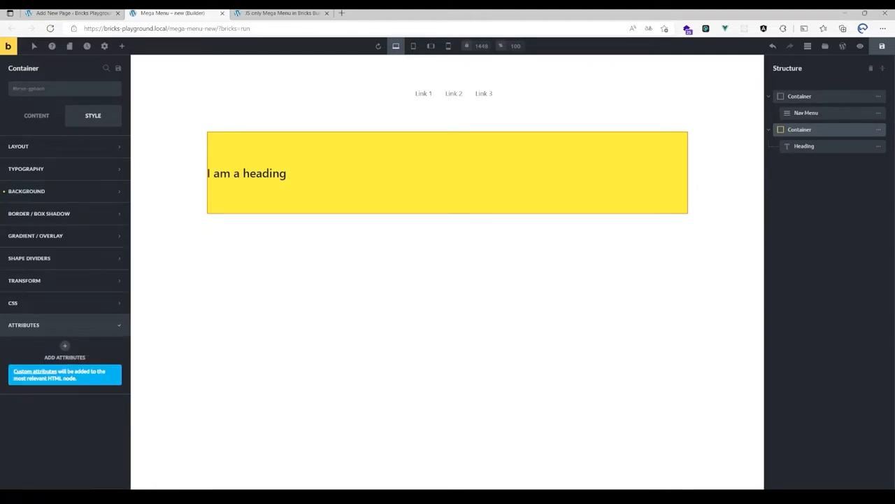
pyautogui.click(64, 346)
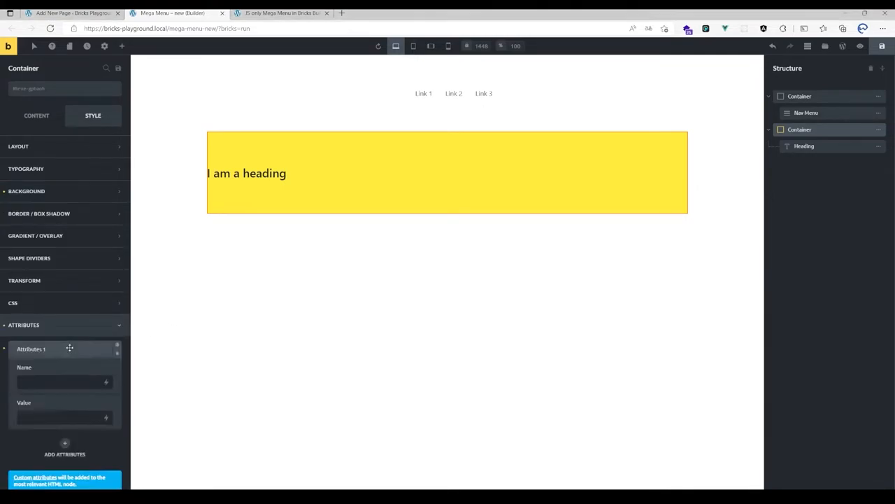
pyautogui.write('wcd')
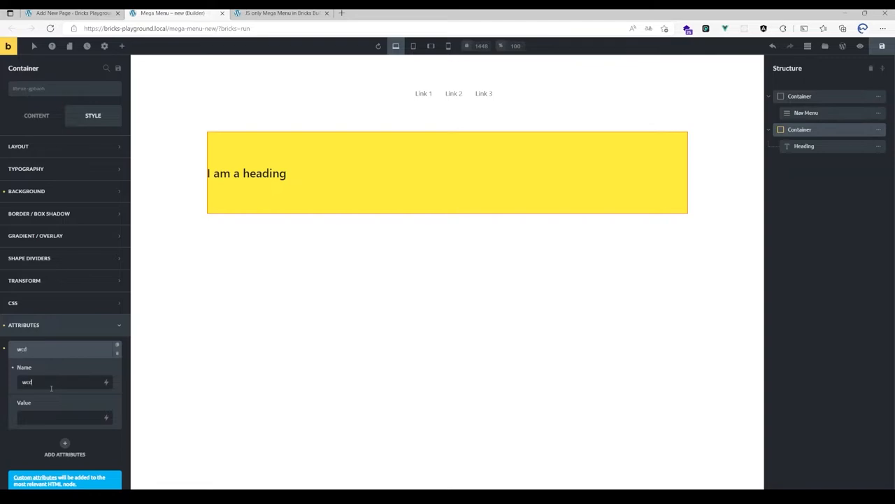
pyautogui.write('_mm_target')
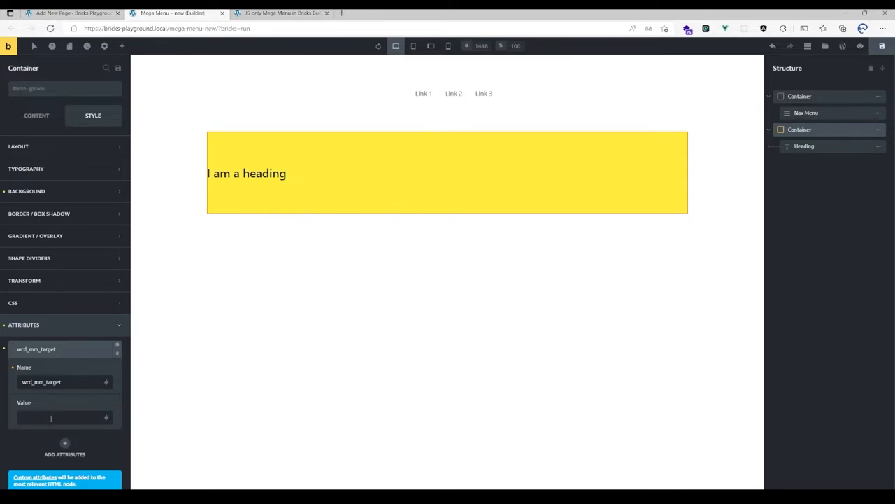
pyautogui.click(424, 93)
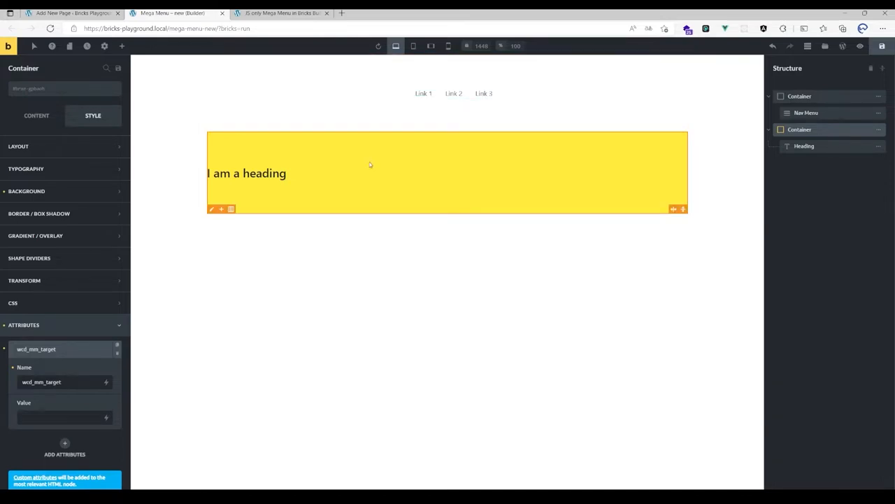
pyautogui.write('0')
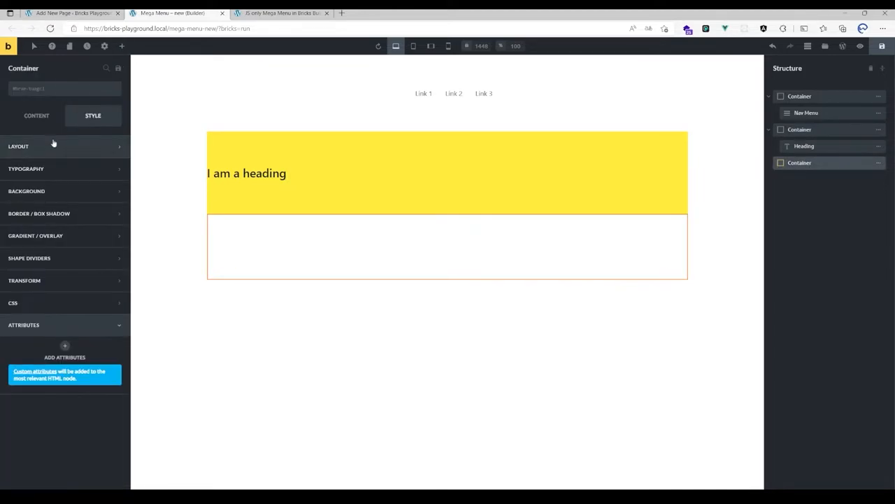
# Give the third container a #424242 background, a heading, and wcd_mm_target value 2.
pyautogui.click(26, 191)
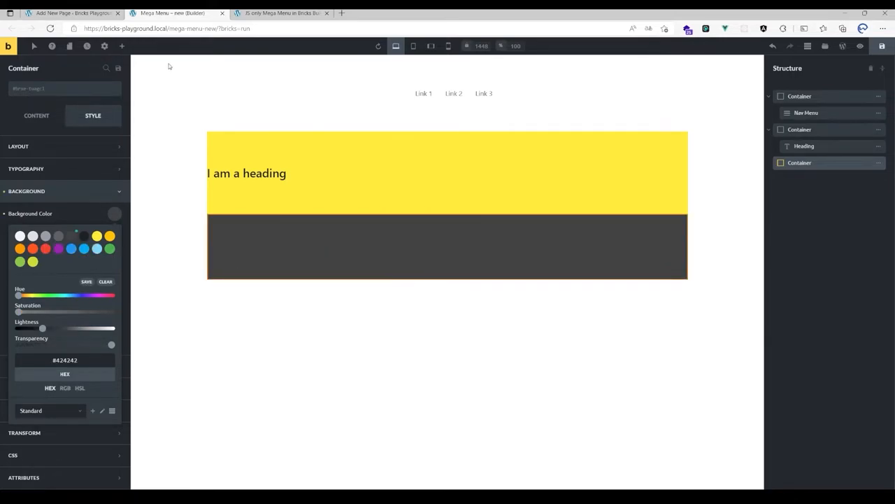
pyautogui.click(122, 46)
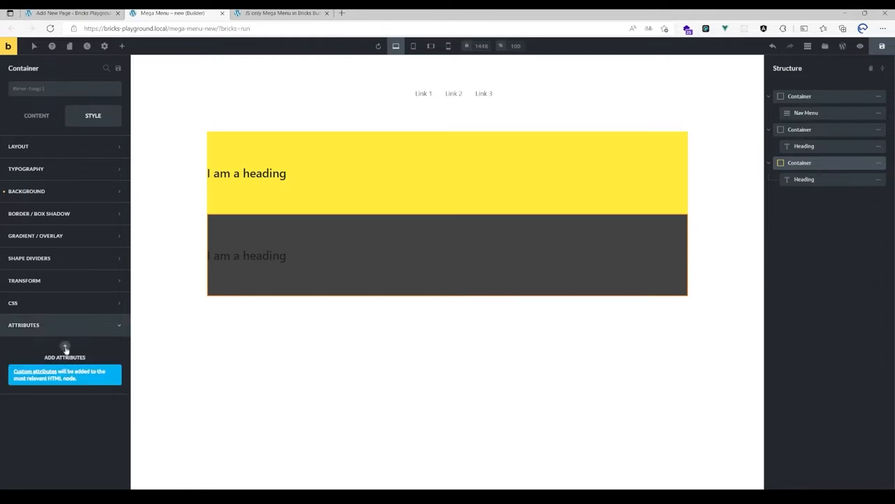
pyautogui.click(65, 356)
pyautogui.write('wcd_mm_target')
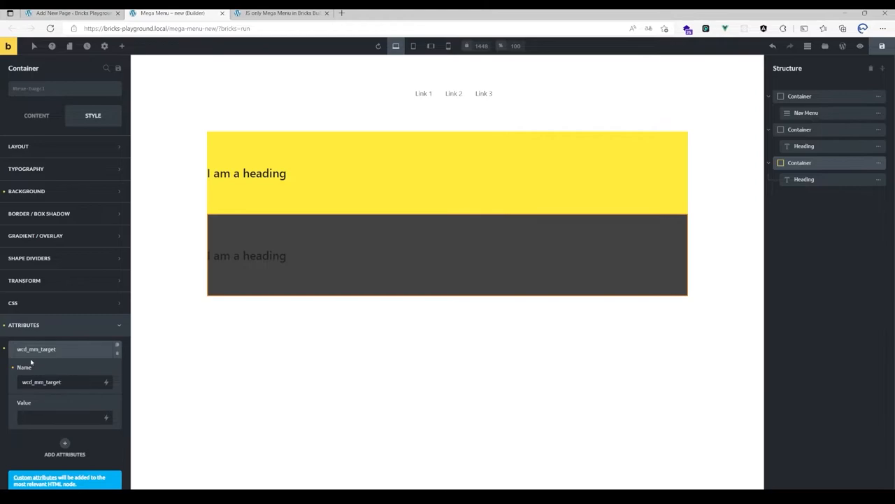
pyautogui.click(59, 416)
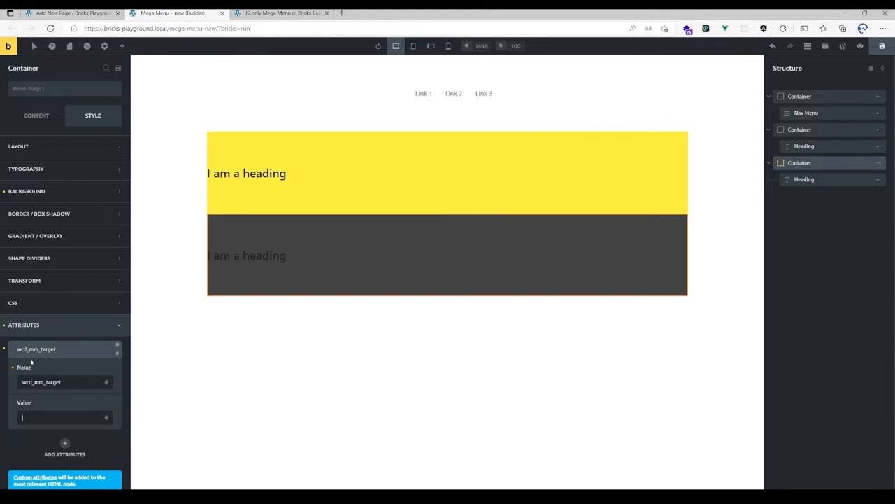
pyautogui.write('2')
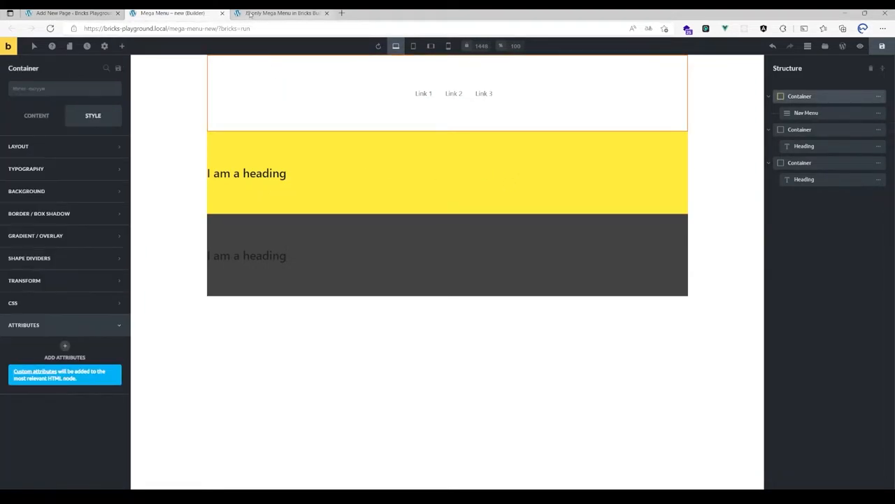
# Copy the PHP code block from the tutorial's Enqueue The Files section.
pyautogui.click(276, 12)
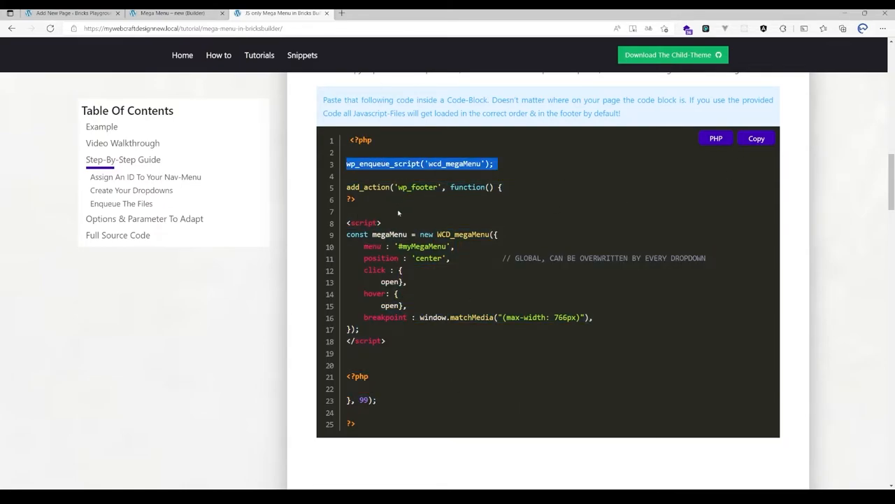
pyautogui.moveTo(403, 225)
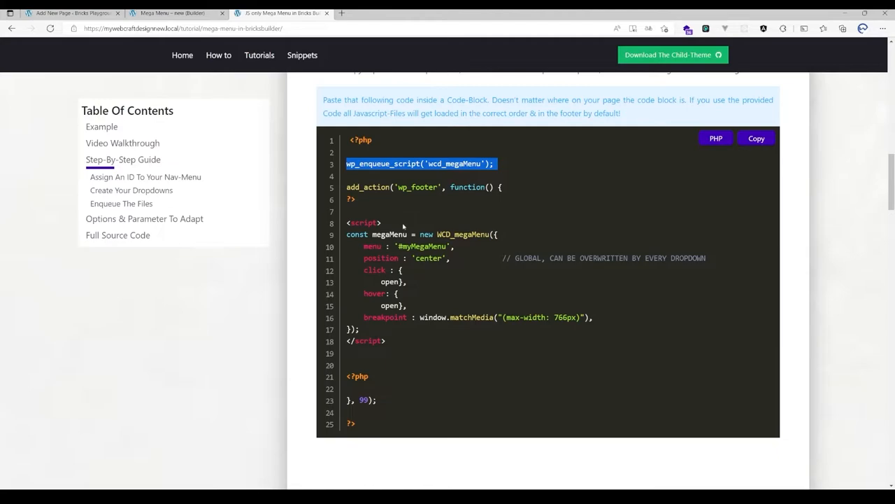
pyautogui.scroll(-3)
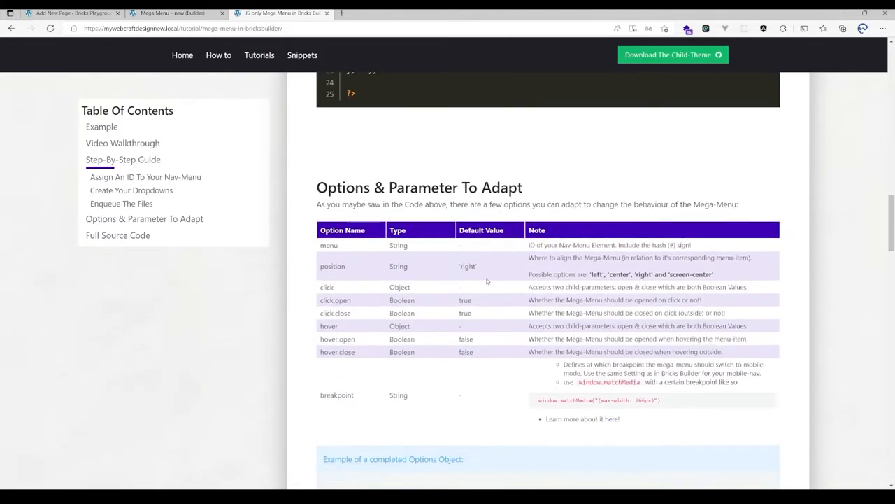
pyautogui.click(117, 235)
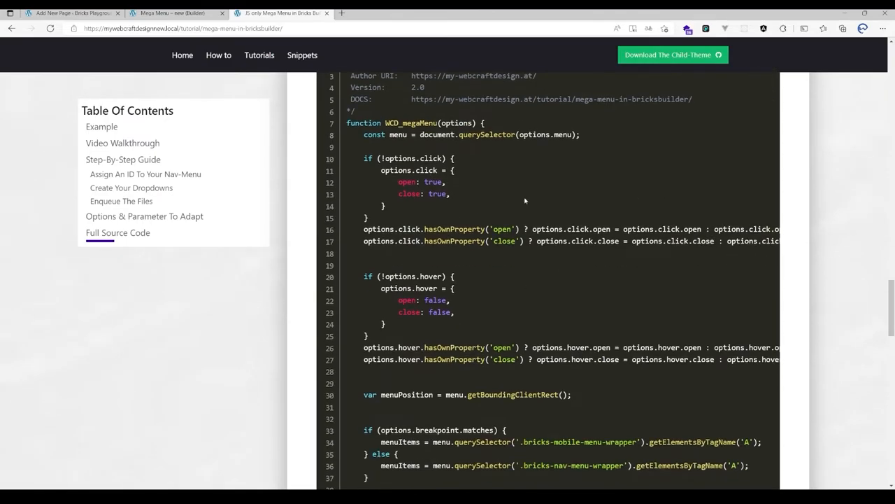
pyautogui.click(144, 216)
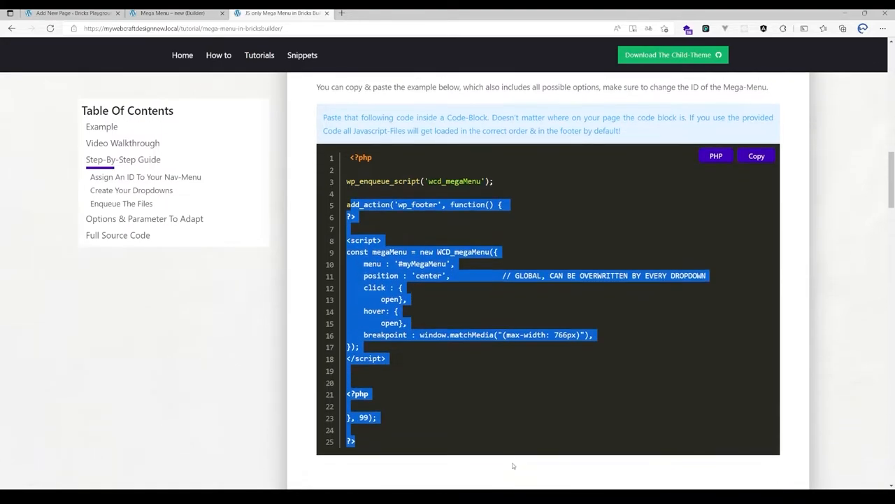
pyautogui.click(756, 155)
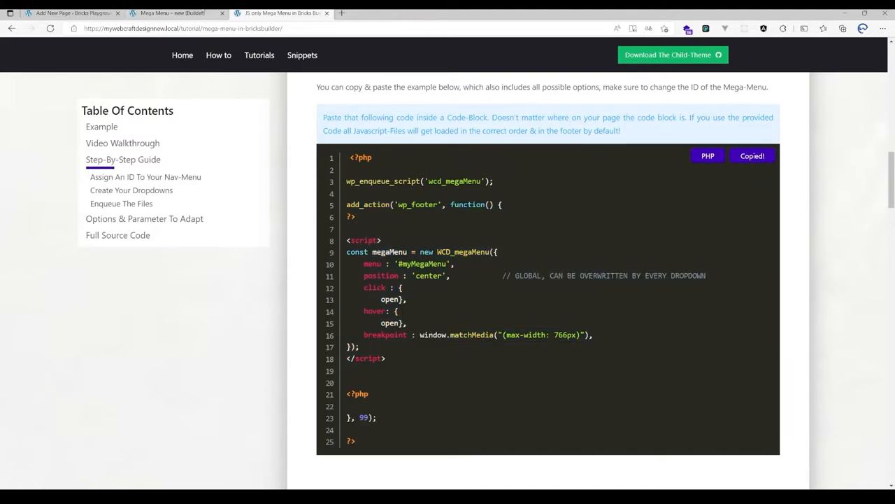
pyautogui.click(171, 13)
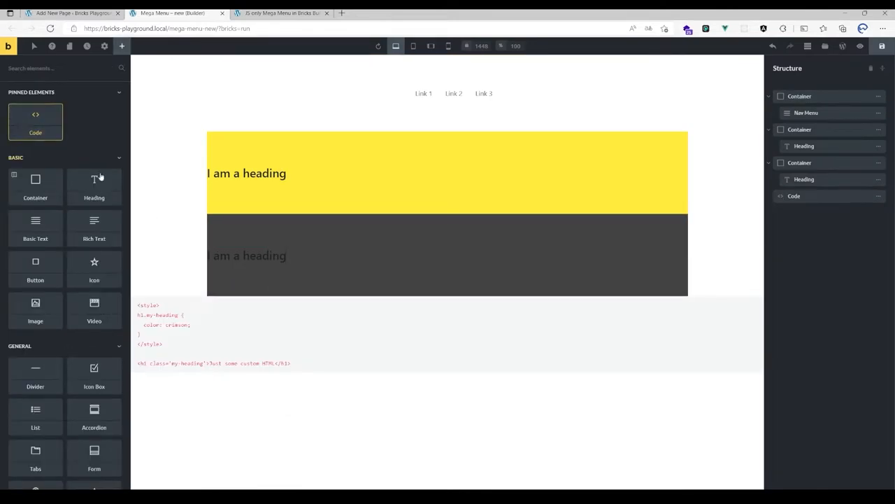
# Paste the snippet into the Code element, move it to the top, and verify the Nav Menu ID.
pyautogui.click(793, 196)
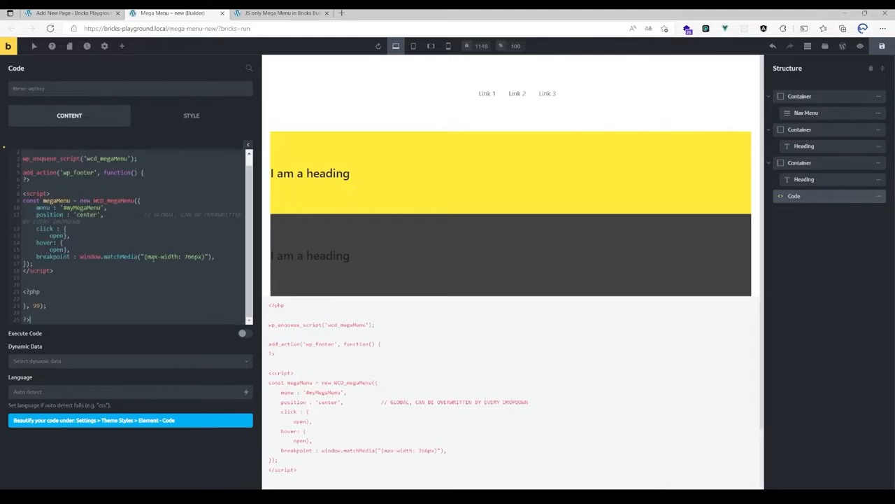
pyautogui.click(794, 196)
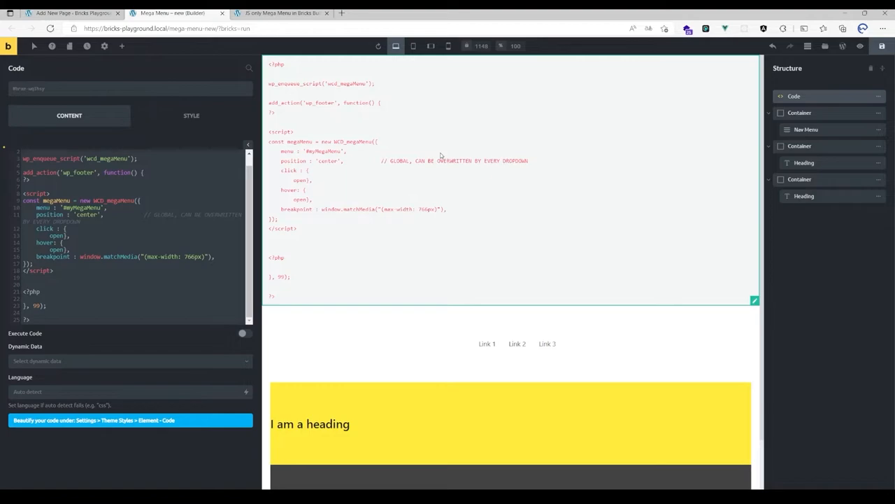
pyautogui.moveTo(463, 177)
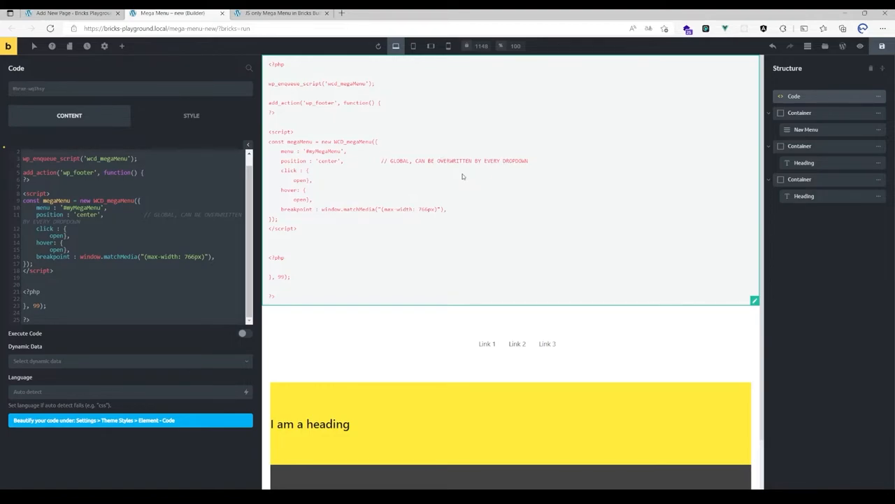
pyautogui.moveTo(476, 183)
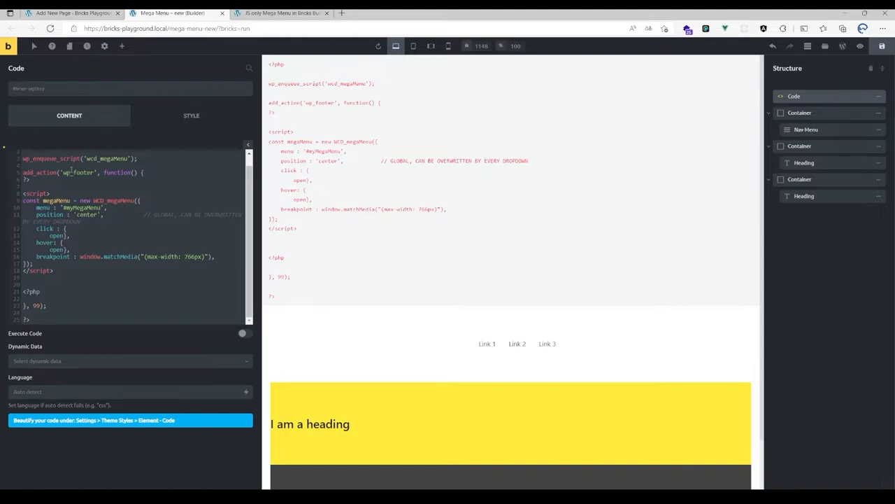
pyautogui.doubleClick(53, 158)
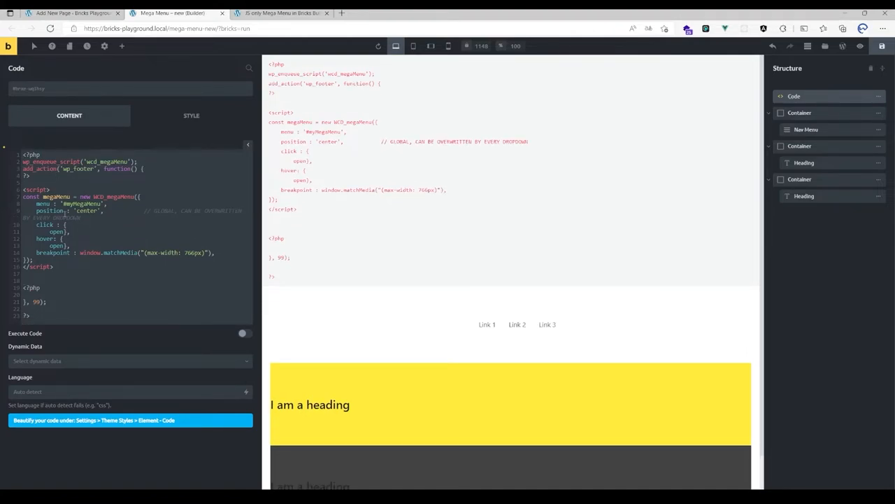
pyautogui.click(120, 216)
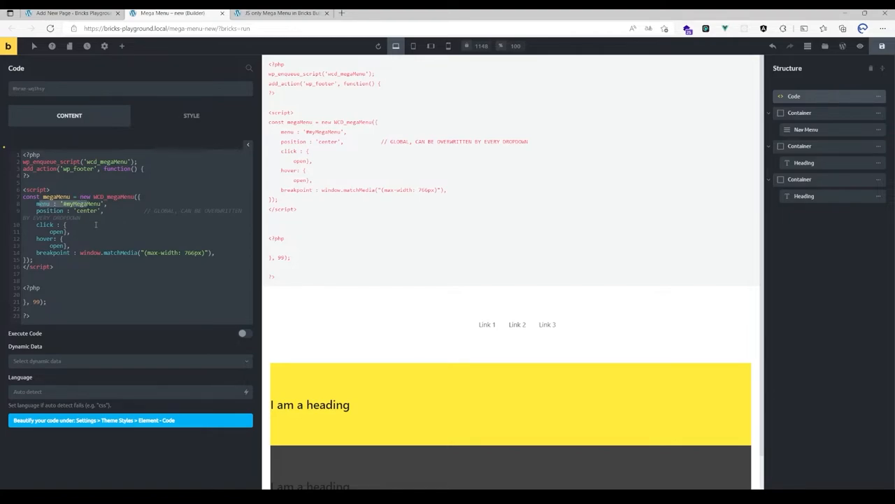
pyautogui.click(355, 324)
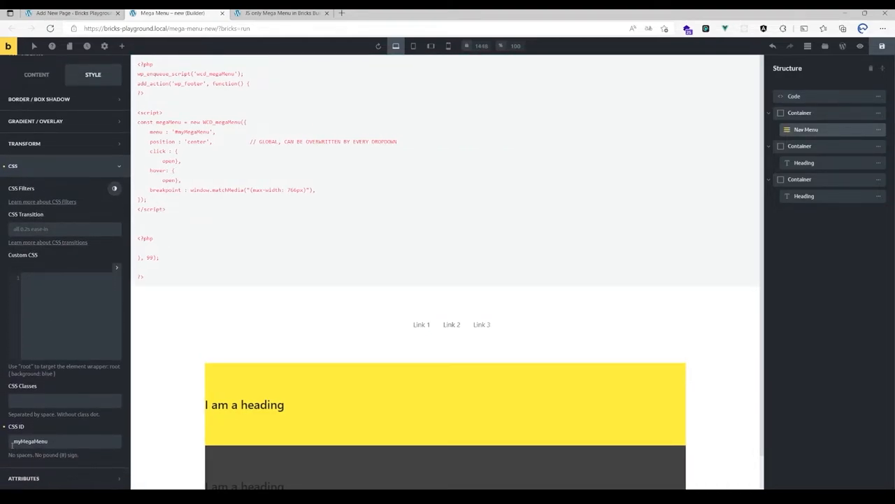
pyautogui.click(800, 96)
pyautogui.write('#')
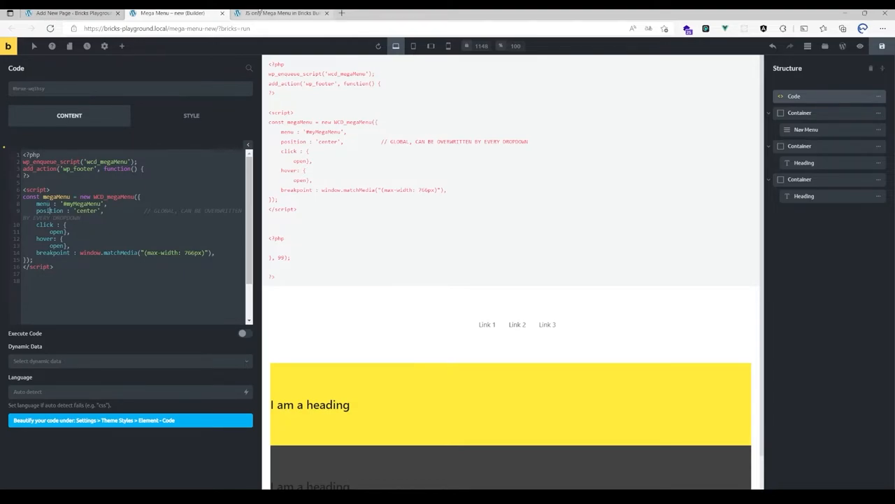
pyautogui.click(279, 13)
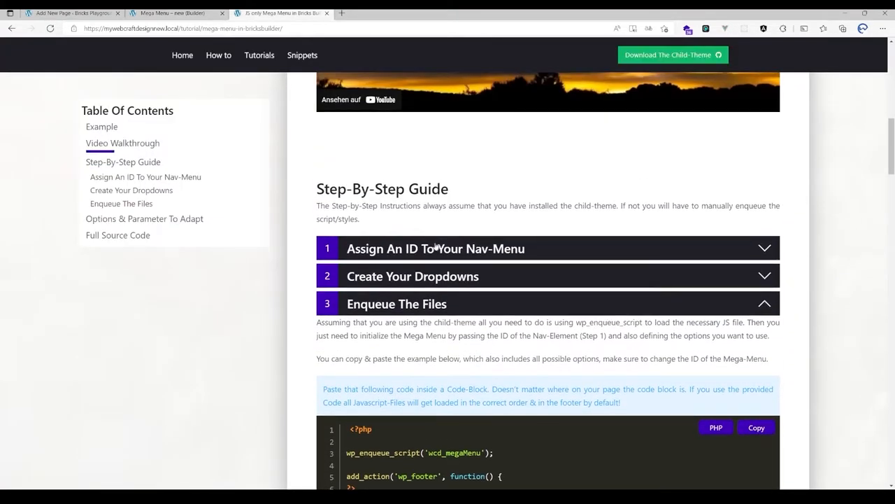
# Scroll to Options & Parameter To Adapt and select the 'screen-center' position value.
pyautogui.scroll(-3)
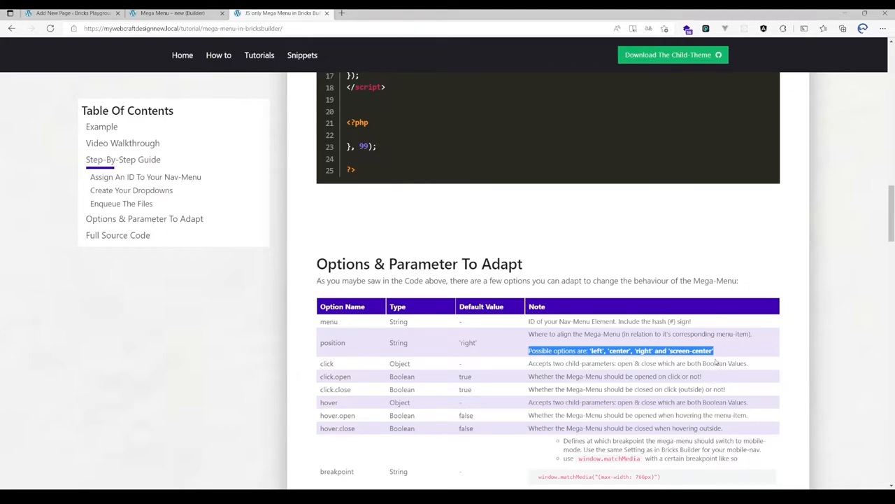
pyautogui.scroll(-3)
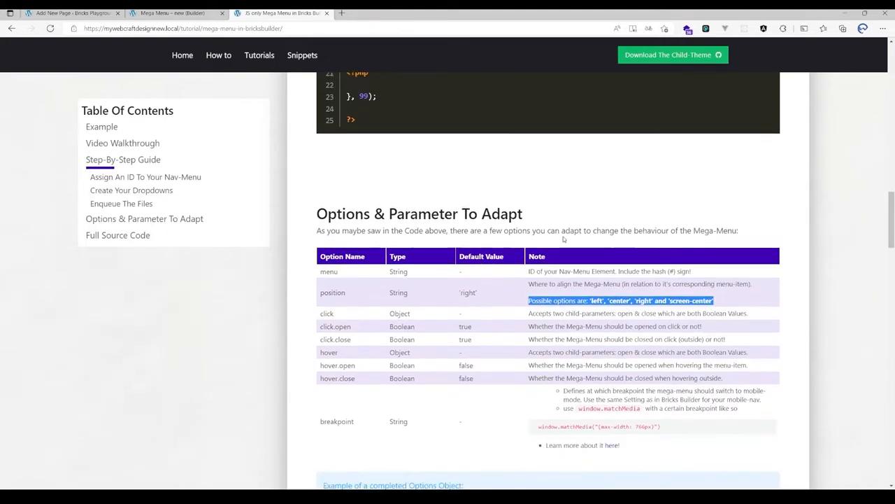
pyautogui.scroll(-3)
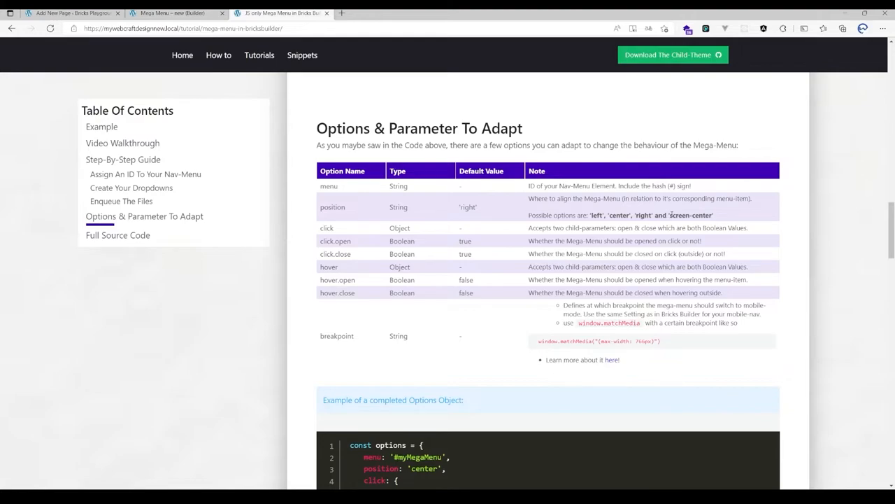
pyautogui.doubleClick(690, 215)
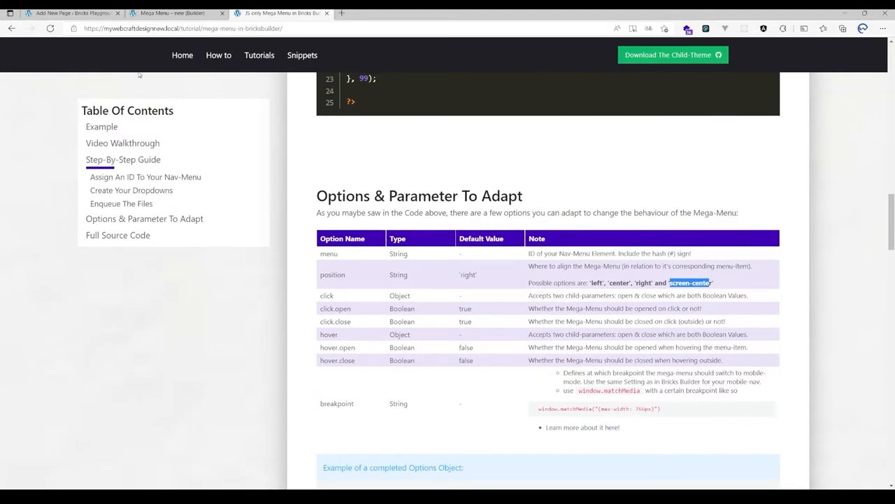
pyautogui.moveTo(770, 198)
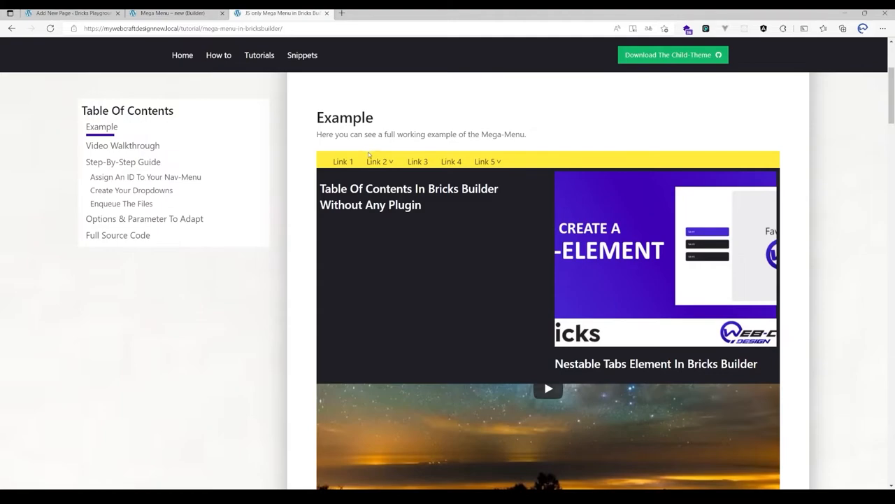
pyautogui.moveTo(356, 384)
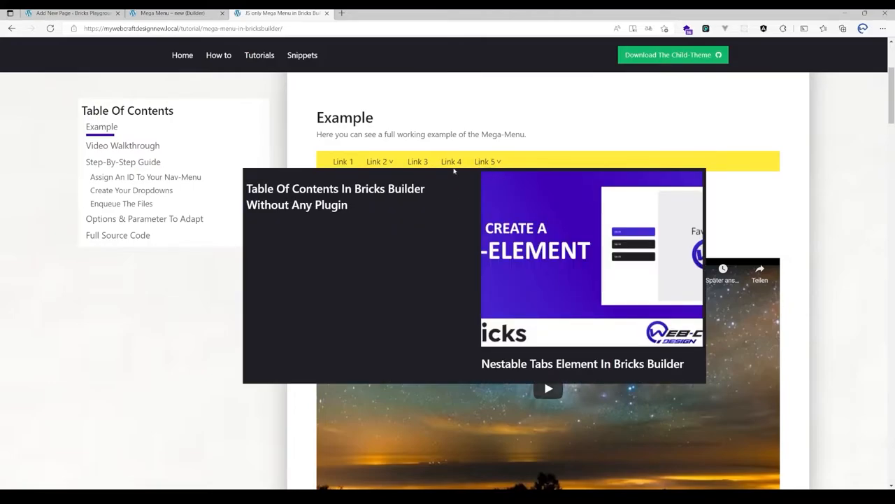
pyautogui.moveTo(492, 175)
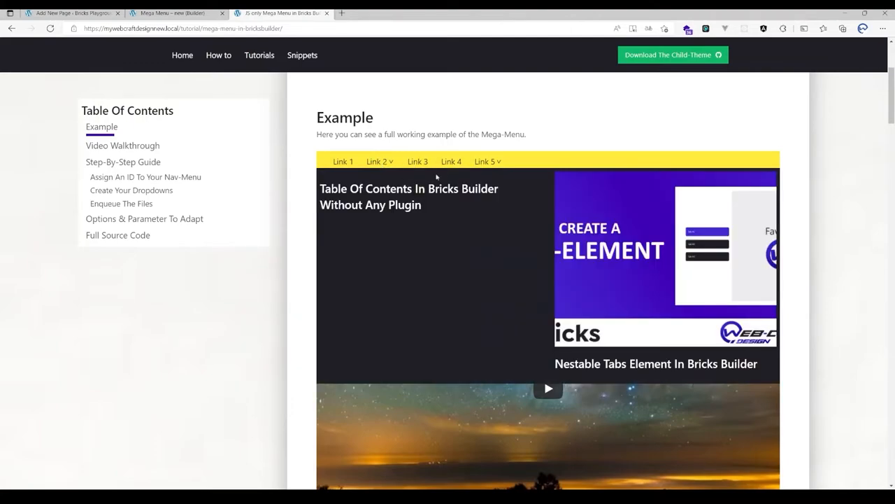
pyautogui.moveTo(790, 352)
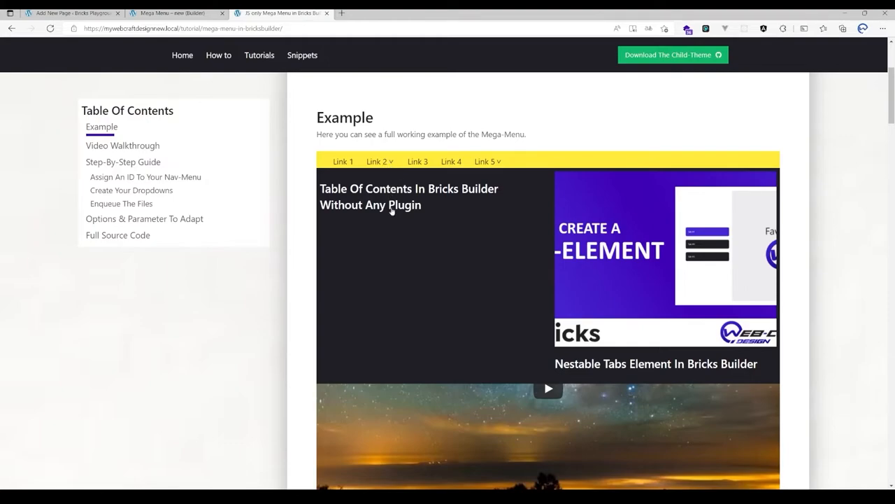
pyautogui.moveTo(343, 105)
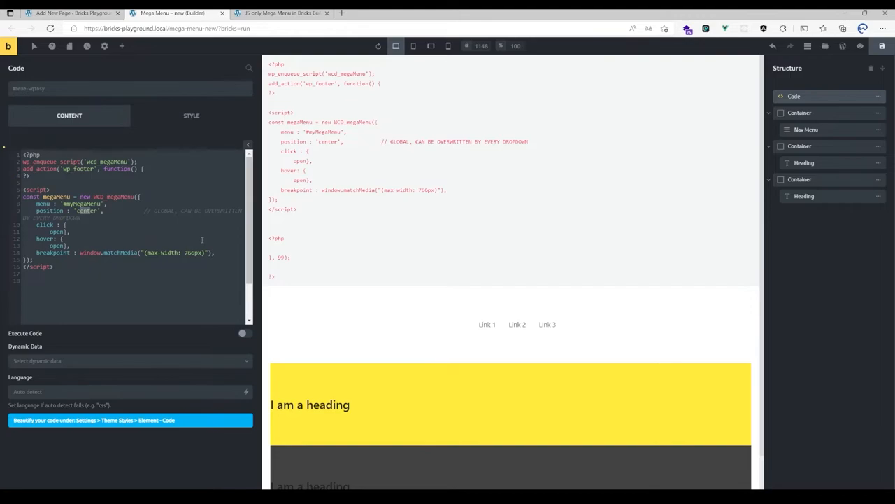
pyautogui.moveTo(160, 151)
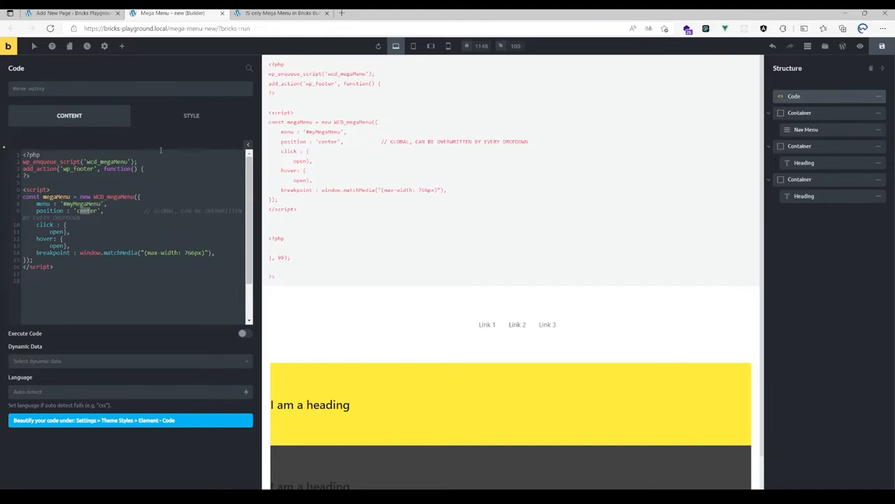
pyautogui.click(279, 13)
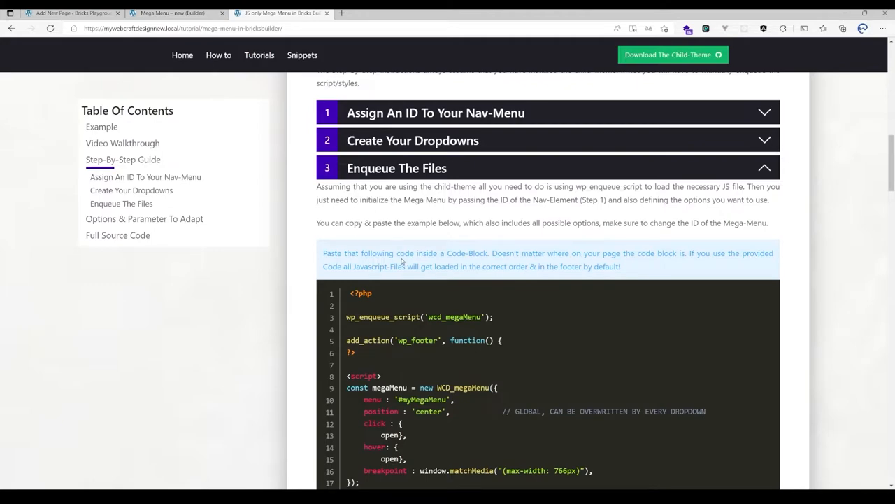
pyautogui.scroll(-3)
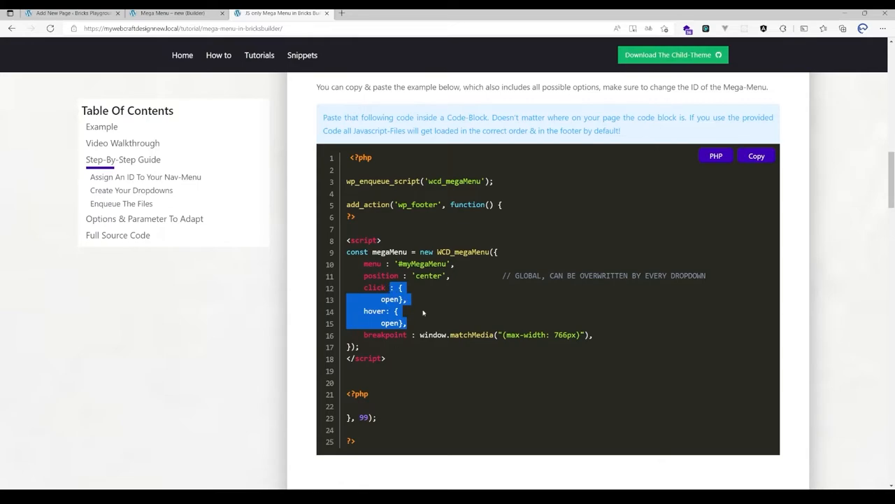
pyautogui.click(172, 12)
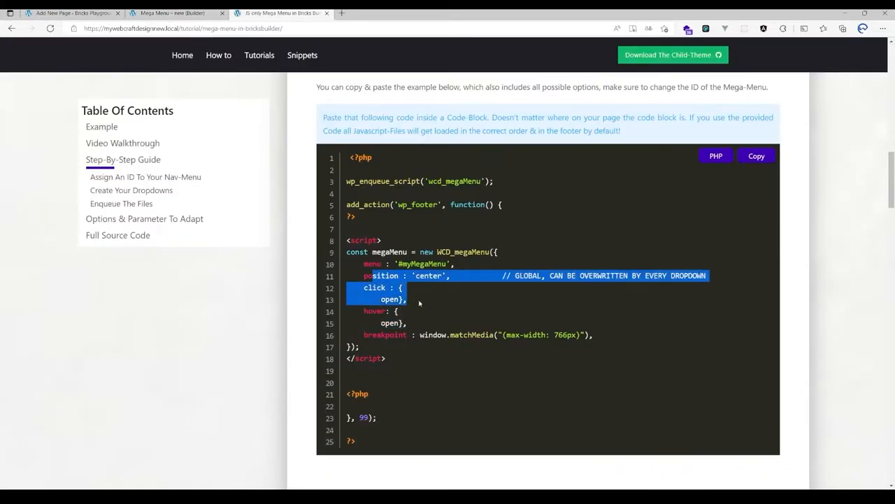
pyautogui.click(173, 12)
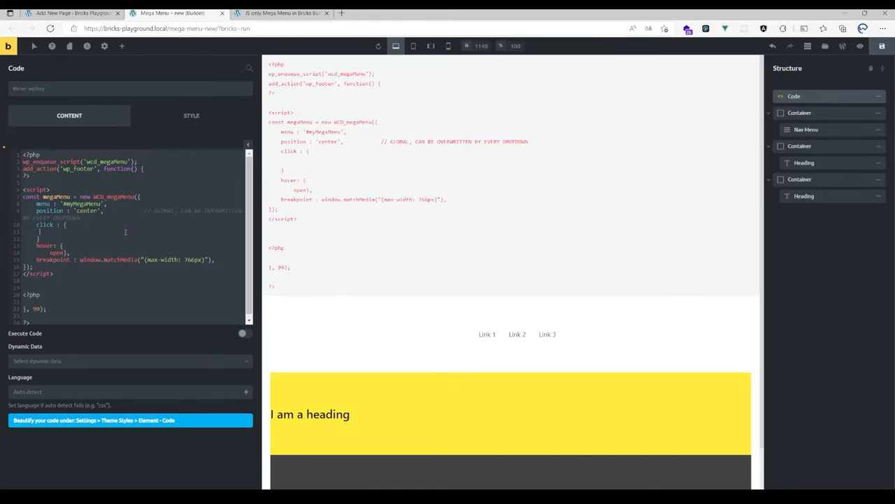
# In the Code script, add close: true under click and open: true, close: true in hover.
pyautogui.write('open:')
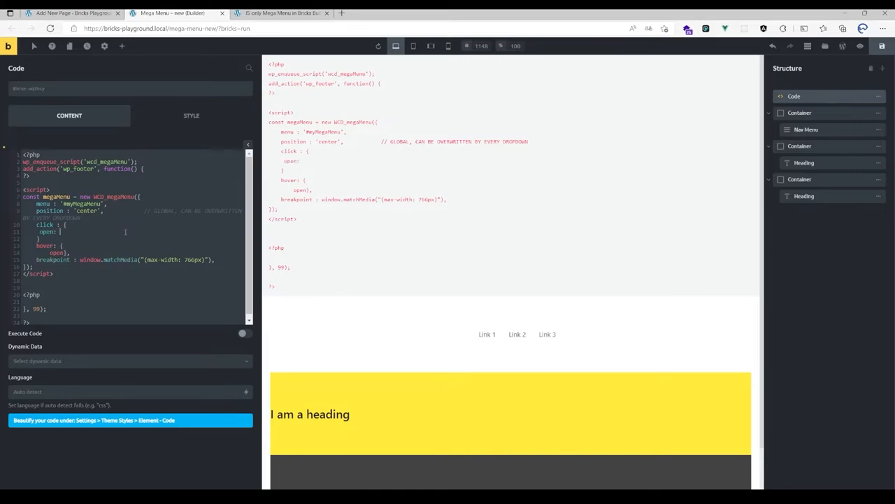
pyautogui.write('true,')
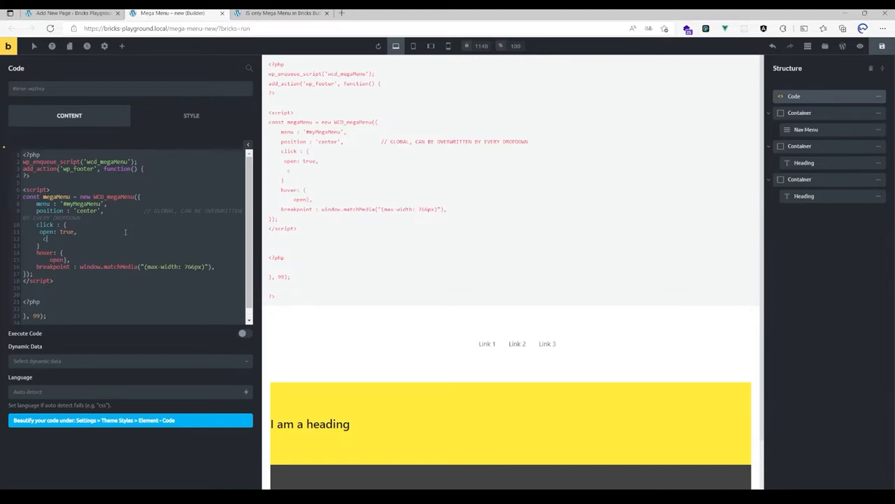
pyautogui.write('close: true,')
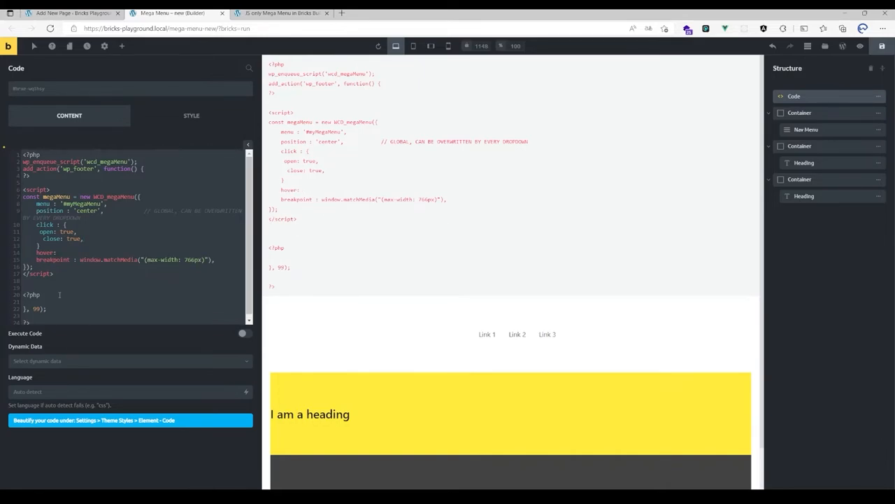
pyautogui.write('{')
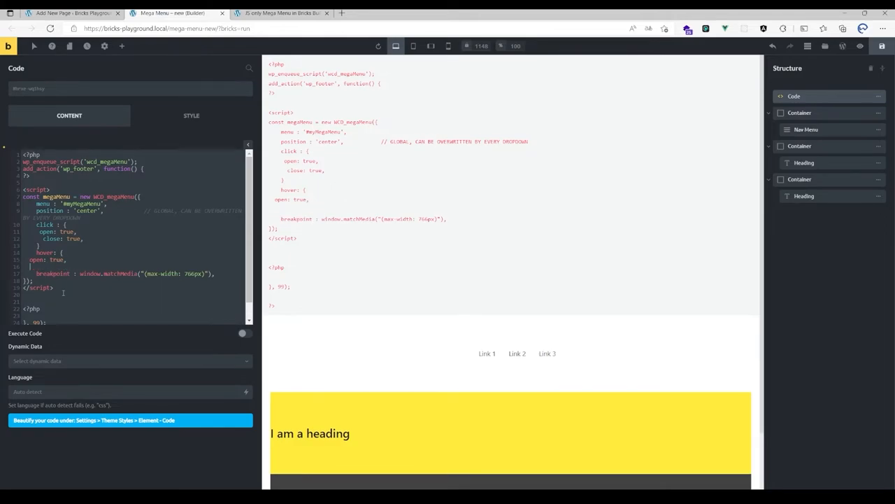
pyautogui.write('close: true,')
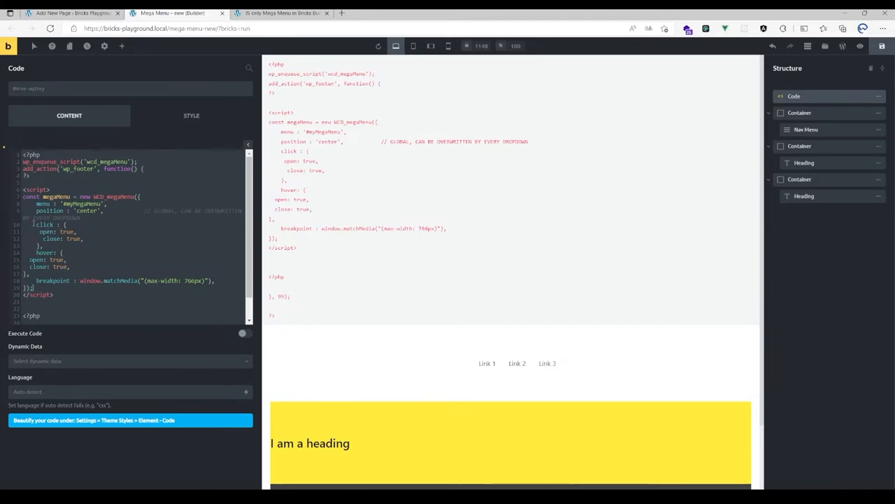
pyautogui.doubleClick(42, 224)
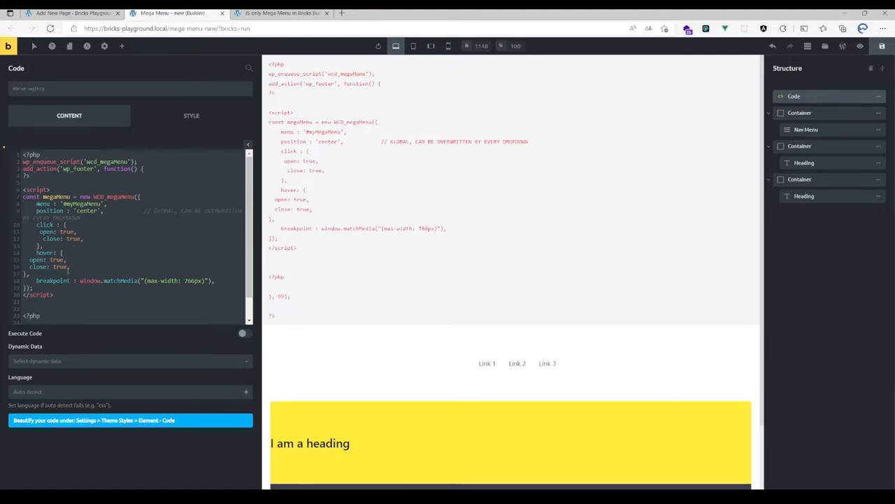
pyautogui.moveTo(59, 223); pyautogui.dragTo(70, 266)
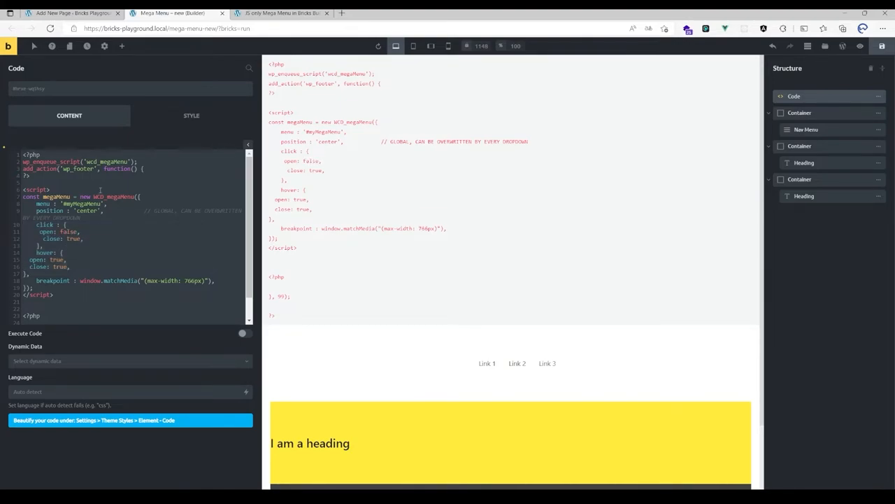
# Change the script's click open value from true to false.
pyautogui.write('false')
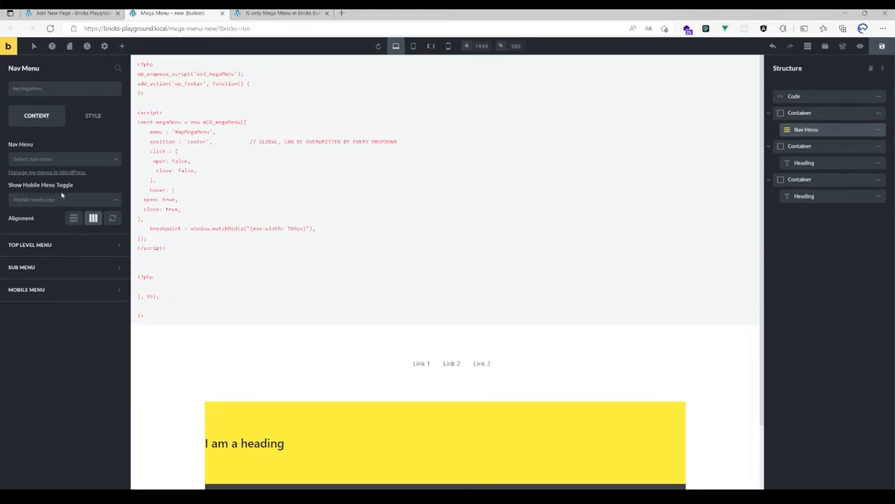
# Open the Show Mobile Menu Toggle dropdown, currently set to Mobile landscape (< 768px).
pyautogui.click(63, 199)
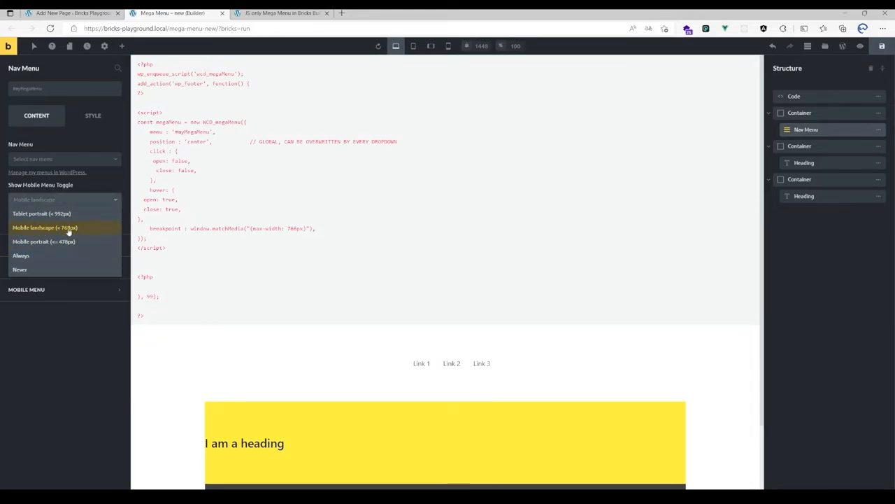
pyautogui.moveTo(90, 231)
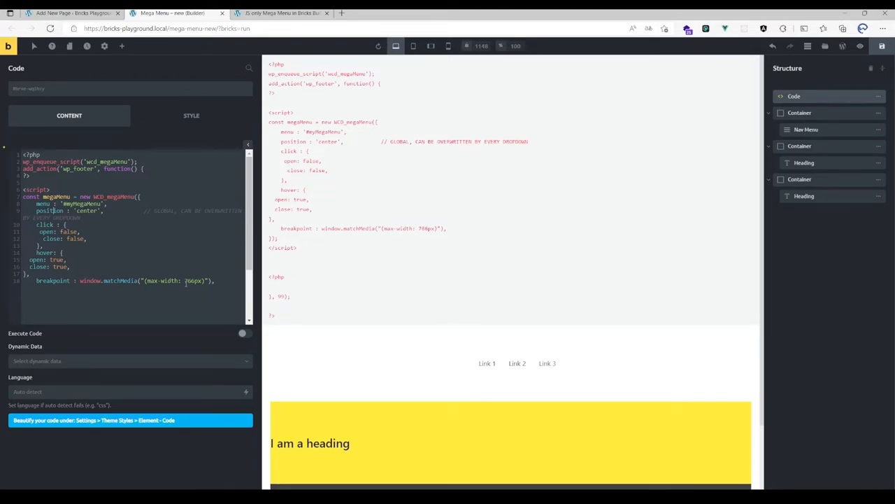
# Select the mega menu Code element and switch on Execute Code.
pyautogui.click(433, 47)
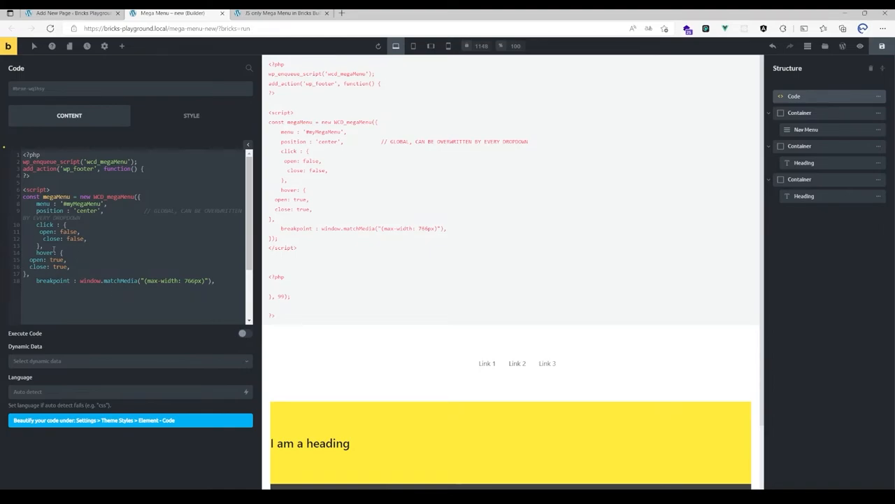
pyautogui.scroll(-3)
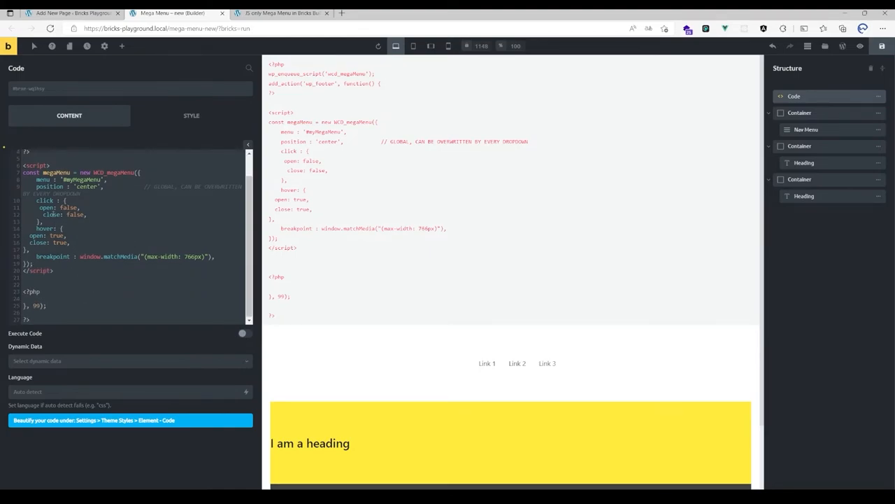
pyautogui.click(243, 333)
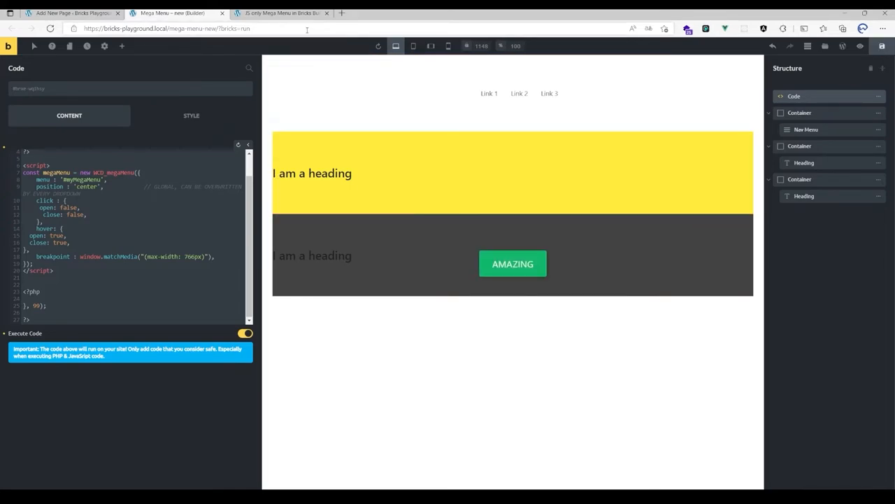
# Preview the page, then view it on the live frontend.
pyautogui.click(846, 49)
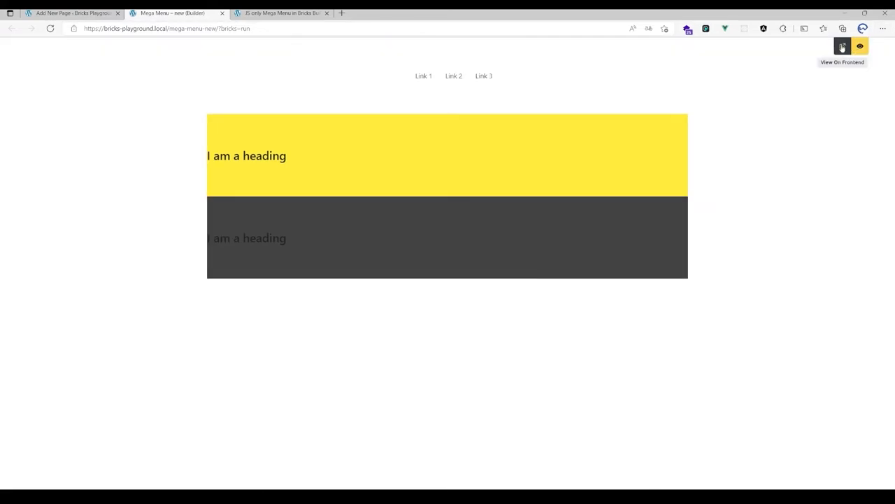
pyautogui.click(858, 47)
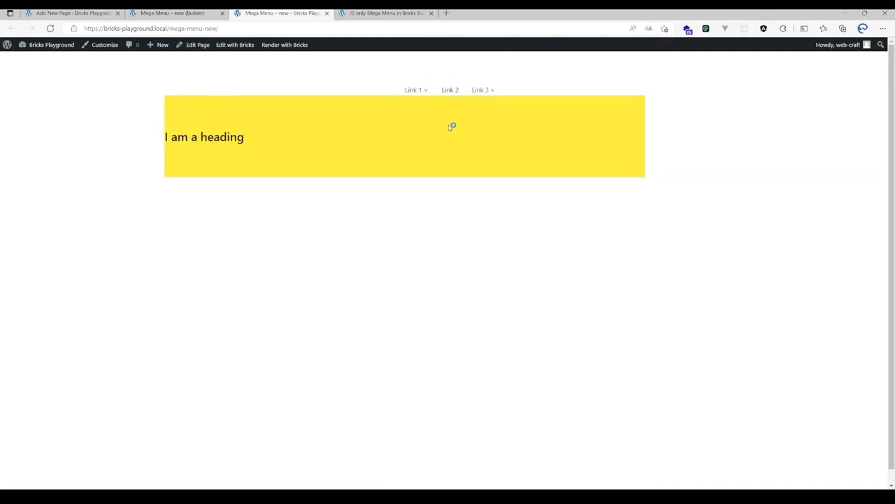
pyautogui.moveTo(174, 165)
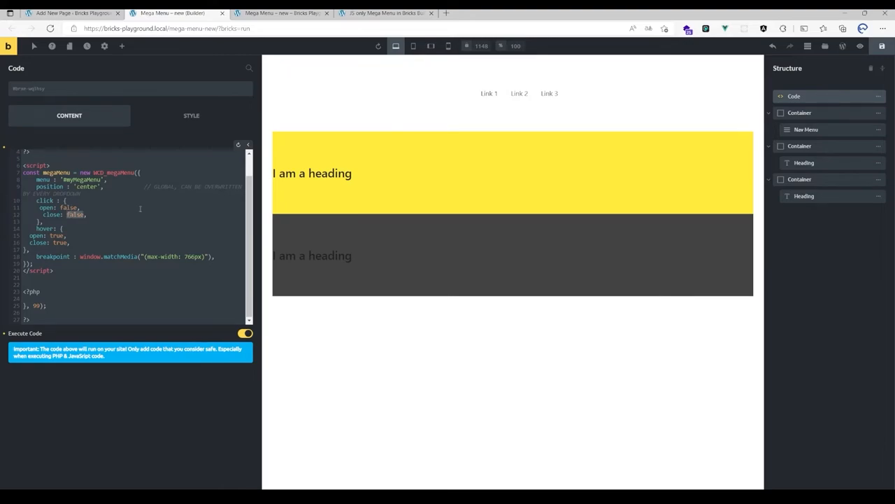
# Set click close to true, change the hover close value, and return to the live page.
pyautogui.write('true')
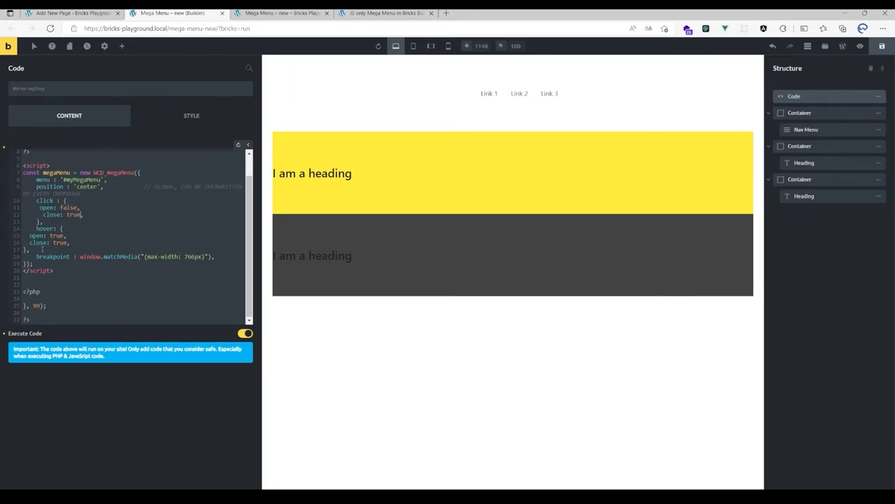
pyautogui.doubleClick(59, 243)
pyautogui.write('fals')
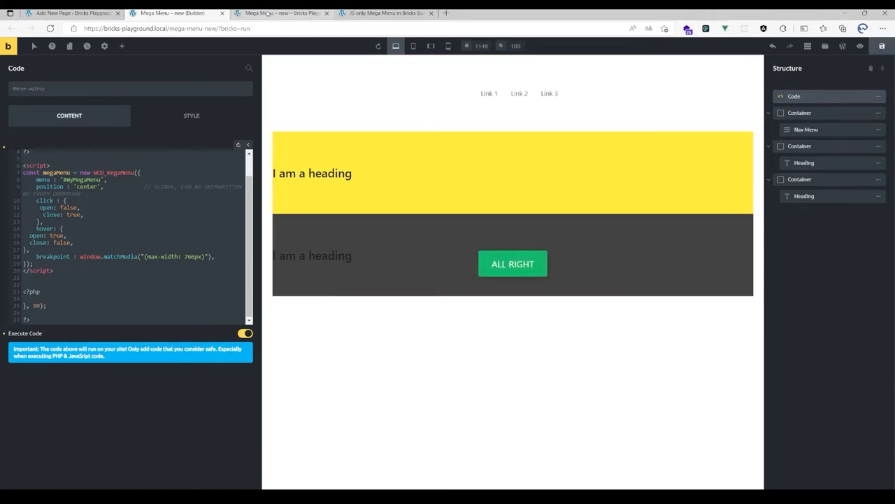
pyautogui.click(290, 12)
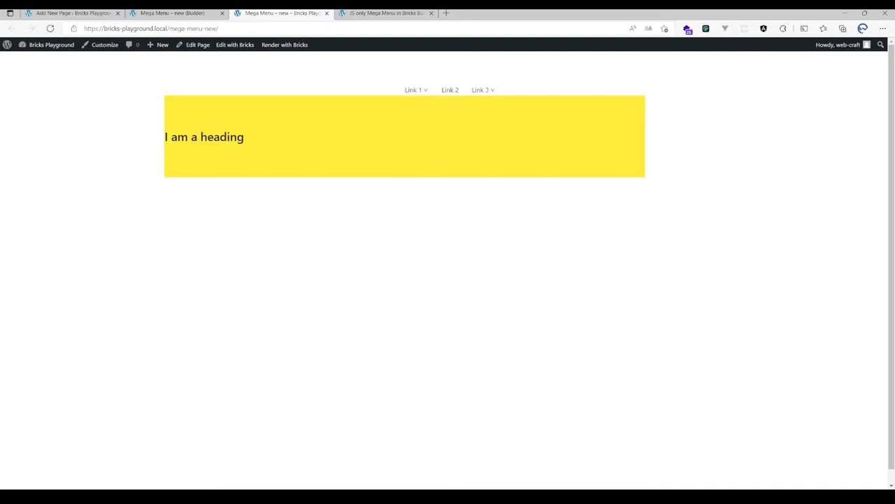
pyautogui.moveTo(774, 227)
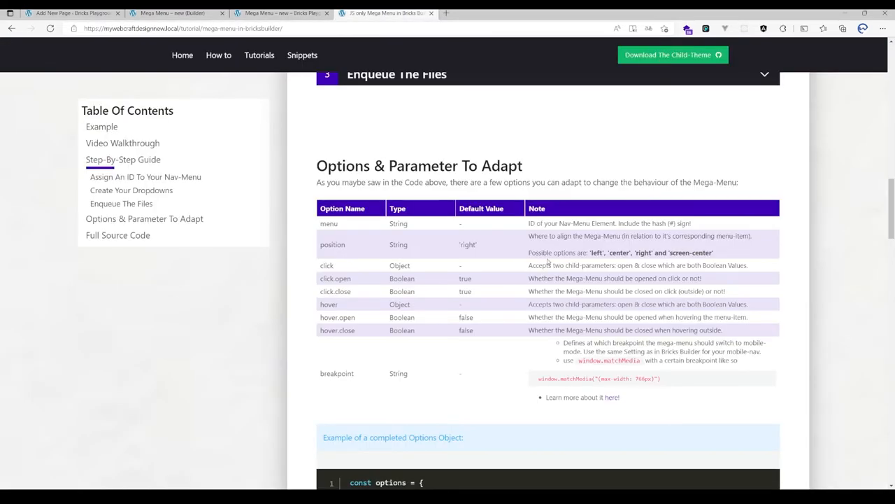
# Select the 'screen-center' position option in the tutorial's Options table.
pyautogui.doubleClick(698, 253)
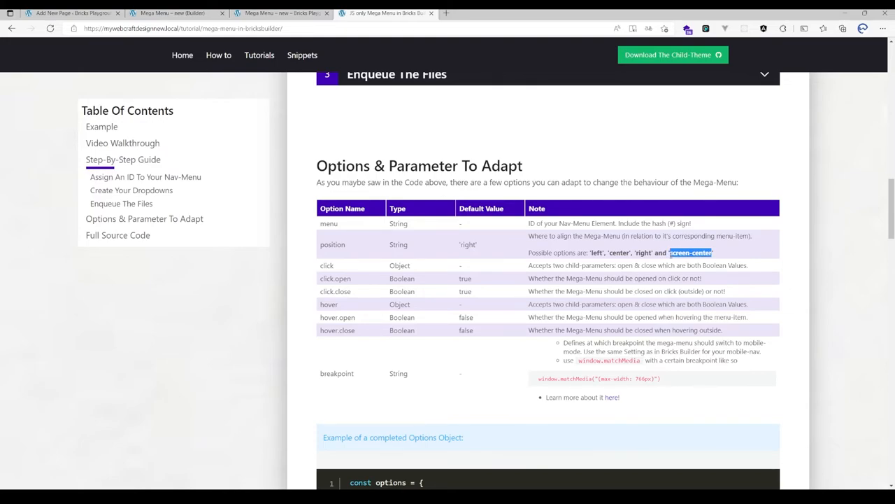
pyautogui.moveTo(674, 258)
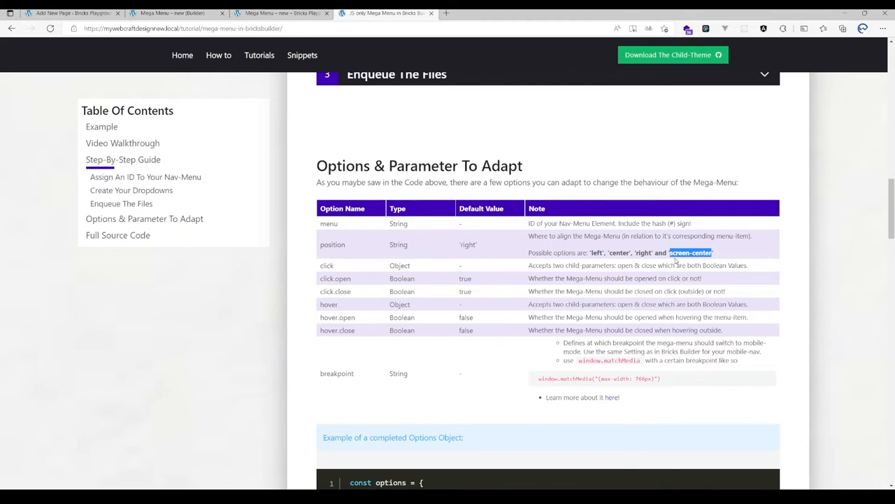
pyautogui.moveTo(695, 257)
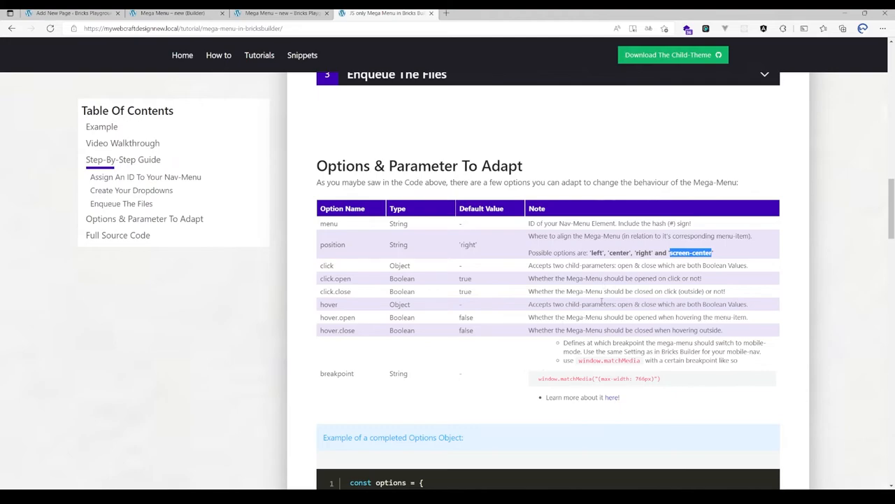
pyautogui.moveTo(277, 112)
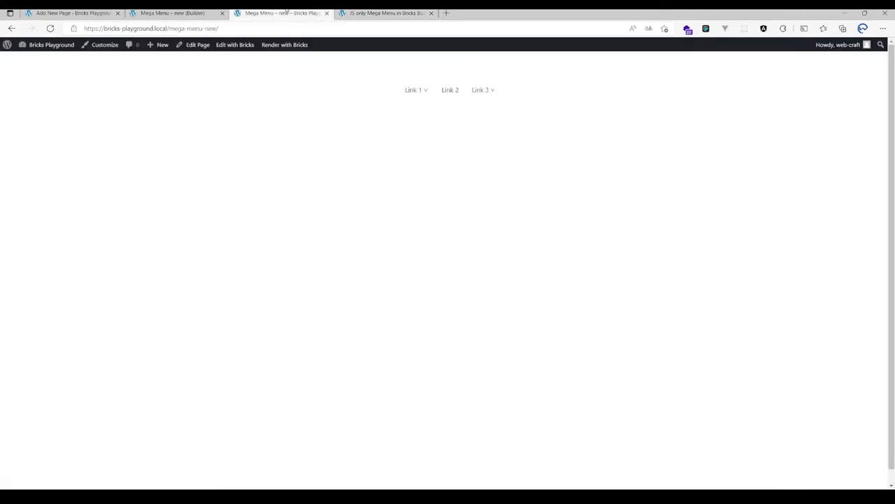
pyautogui.moveTo(475, 94)
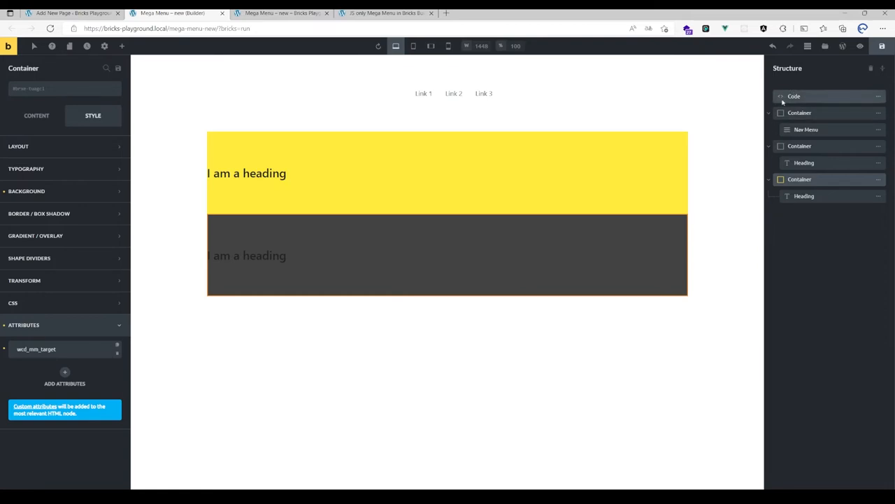
# Select the script's global position value 'center' and open Link 3's dropdown on the live page.
pyautogui.click(792, 95)
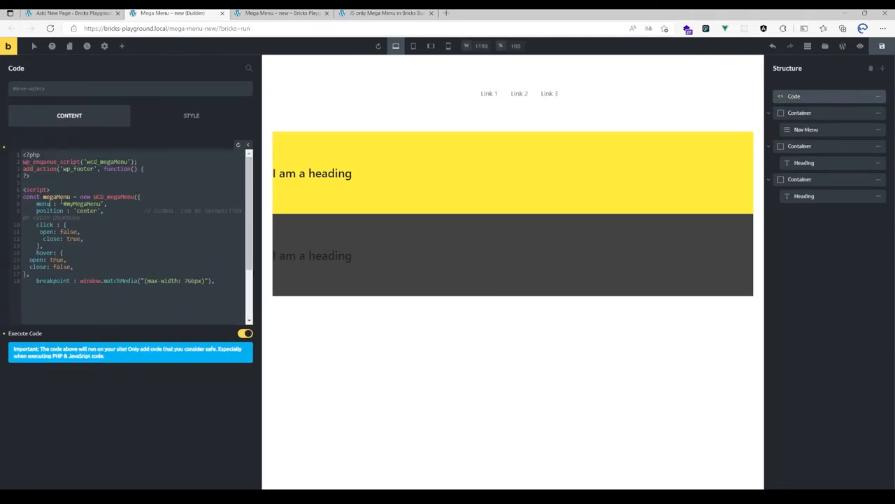
pyautogui.doubleClick(86, 211)
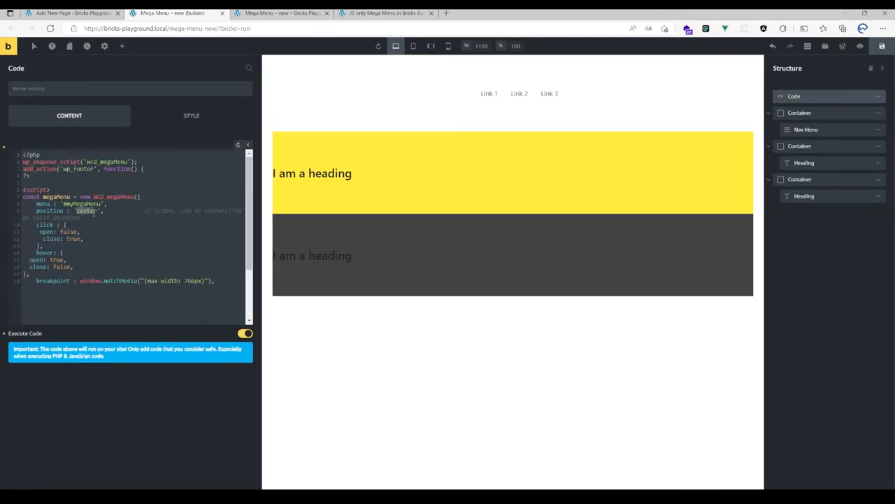
pyautogui.moveTo(383, 166)
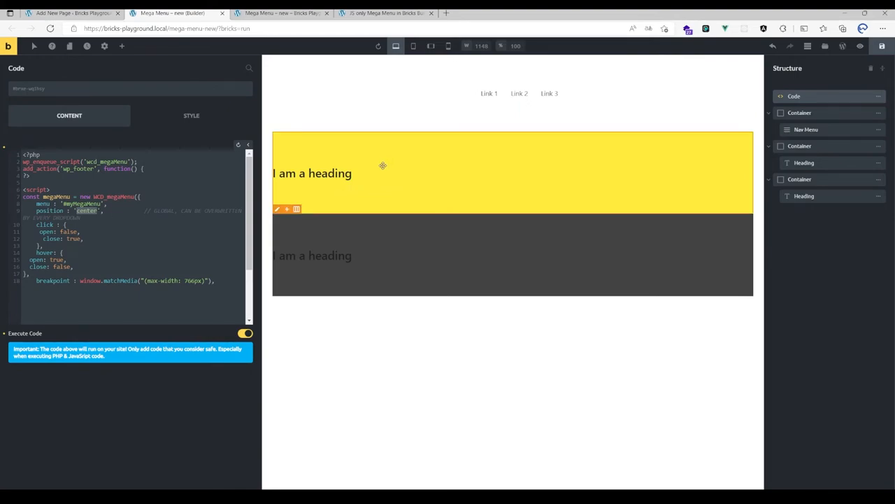
pyautogui.moveTo(394, 185)
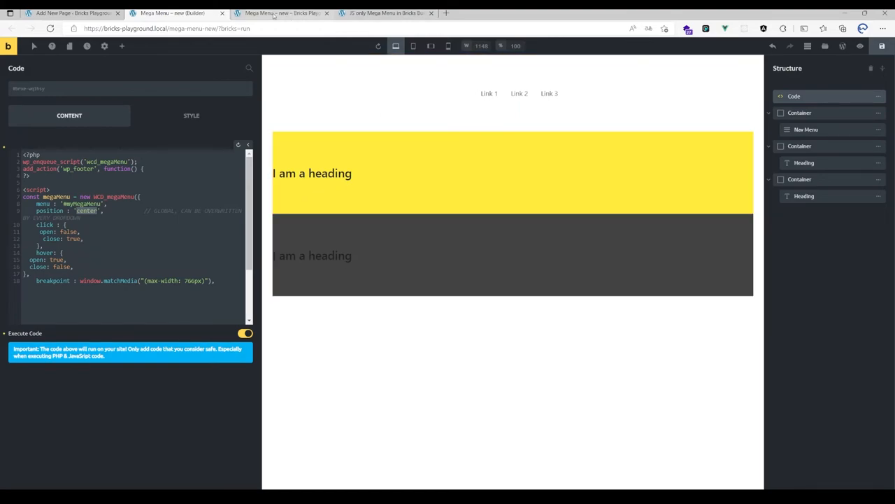
pyautogui.click(282, 13)
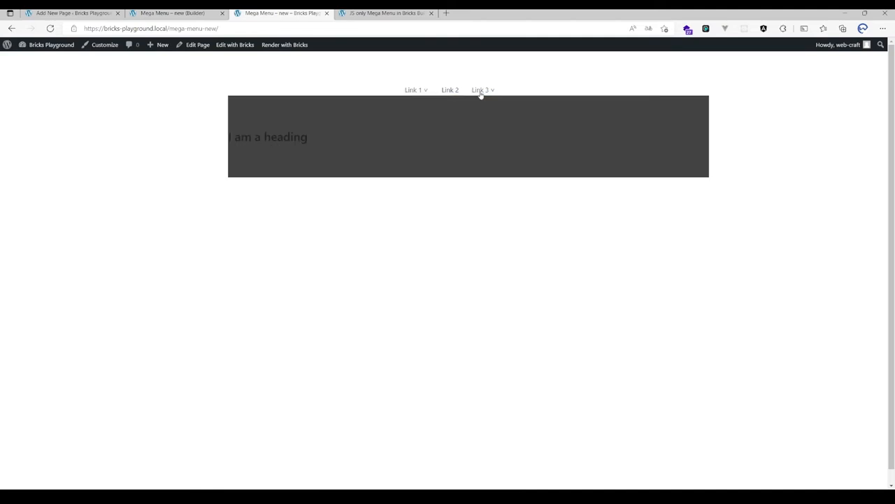
pyautogui.moveTo(477, 90)
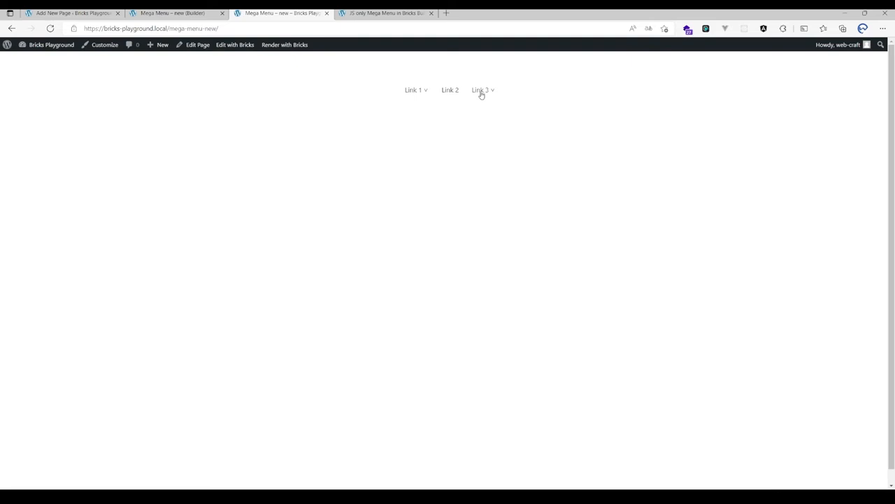
# Back in the builder, align the menu links left and view the dark container's attributes.
pyautogui.click(174, 14)
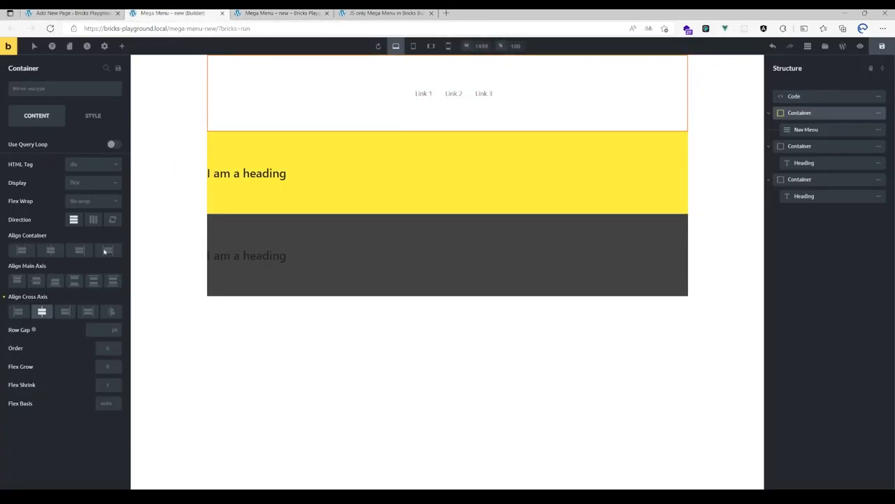
pyautogui.click(18, 311)
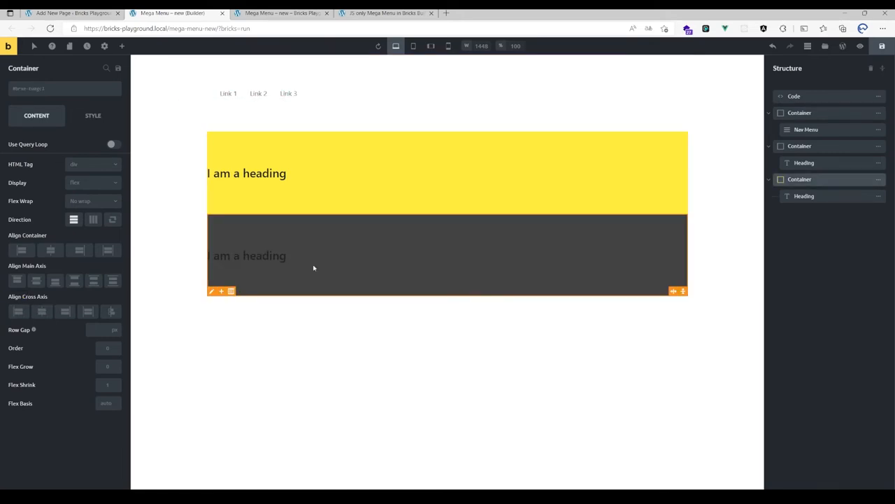
pyautogui.click(92, 115)
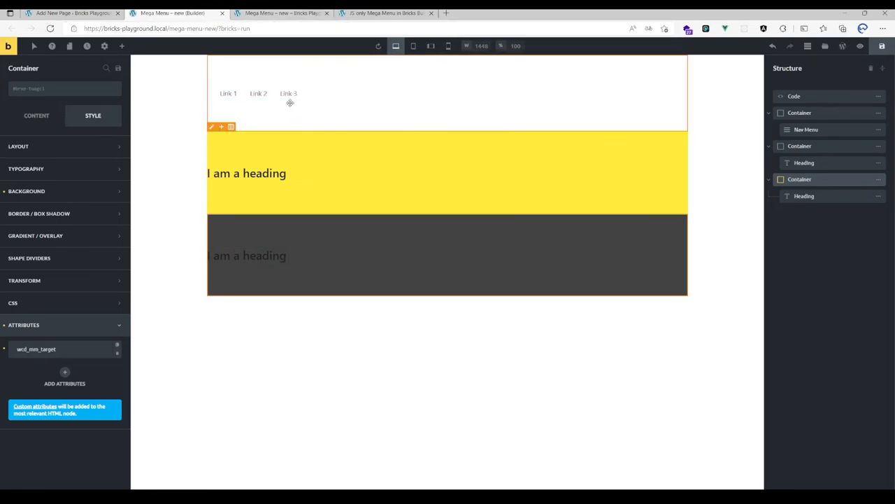
pyautogui.moveTo(381, 98)
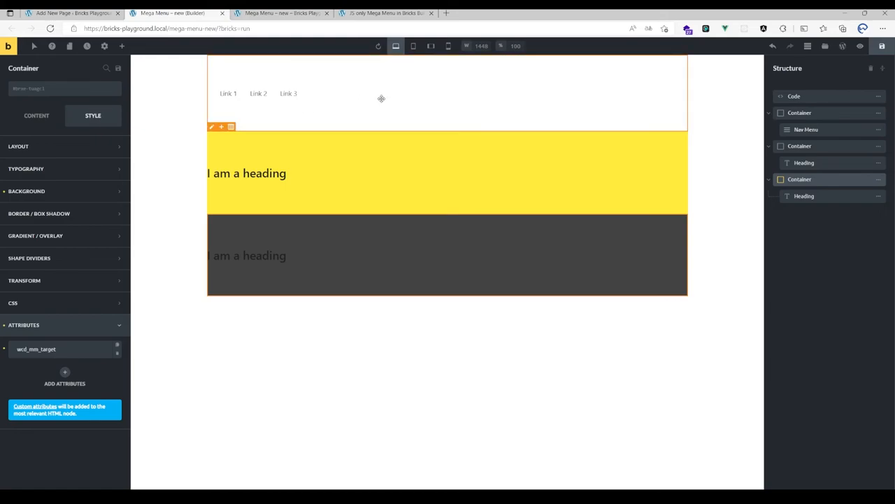
pyautogui.moveTo(378, 98)
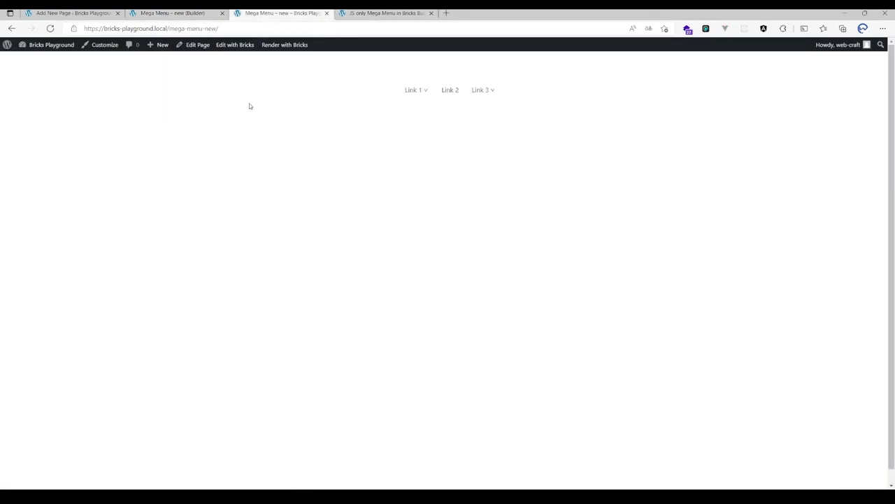
pyautogui.moveTo(313, 132)
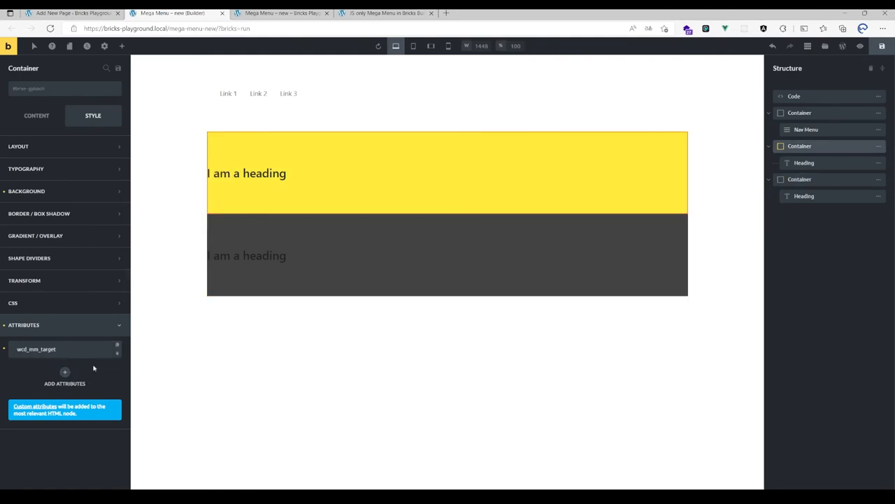
# Add a wcd_mm_position attribute with value 'left' to the yellow dropdown container.
pyautogui.click(64, 371)
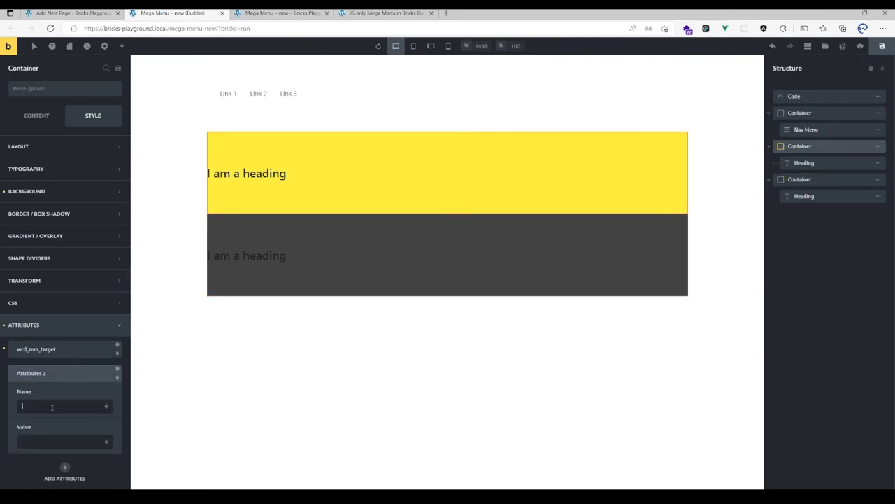
pyautogui.write('wcd_mm_position')
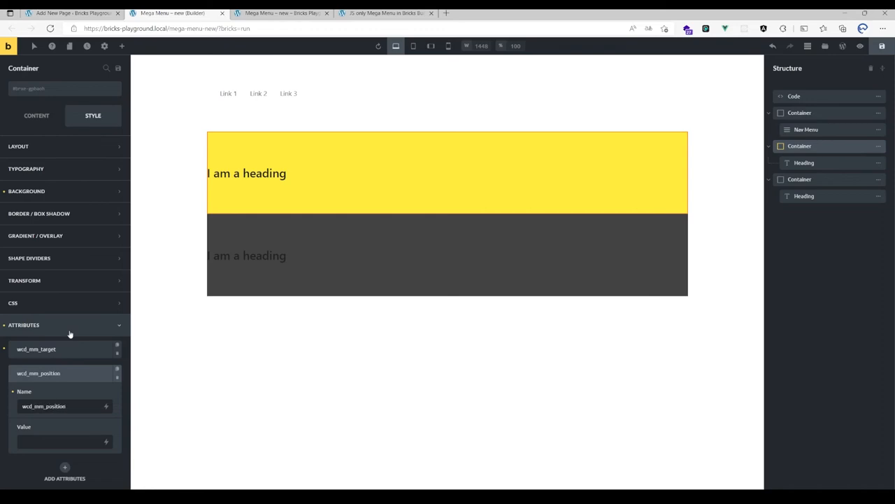
pyautogui.write('left')
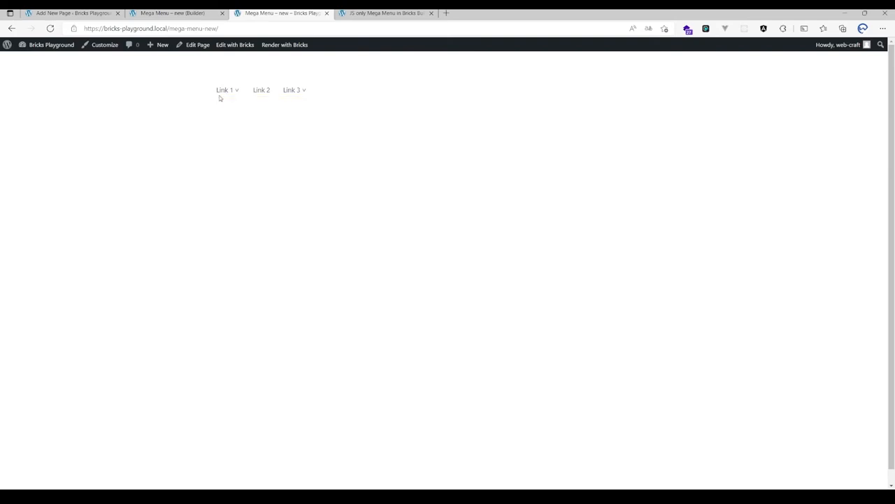
pyautogui.click(171, 12)
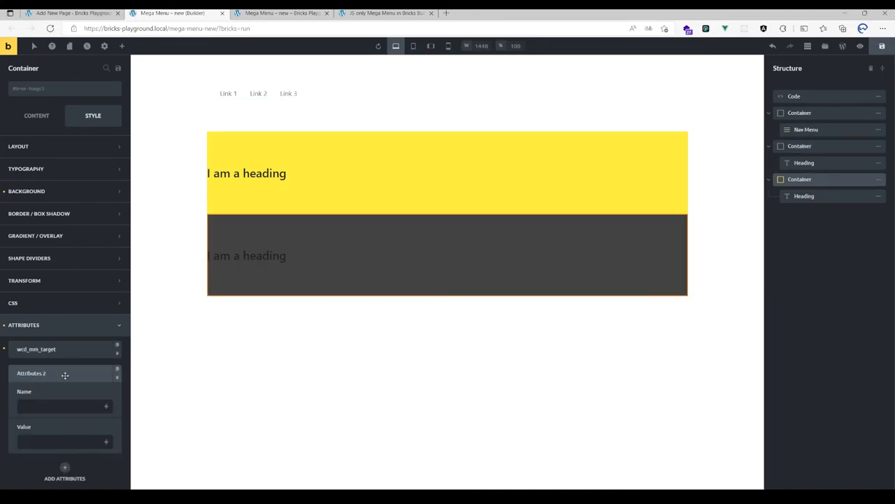
# Give the dark container wcd_mm_position 'screen-center' and test both dropdowns on the live page.
pyautogui.write('wcd_mm_position')
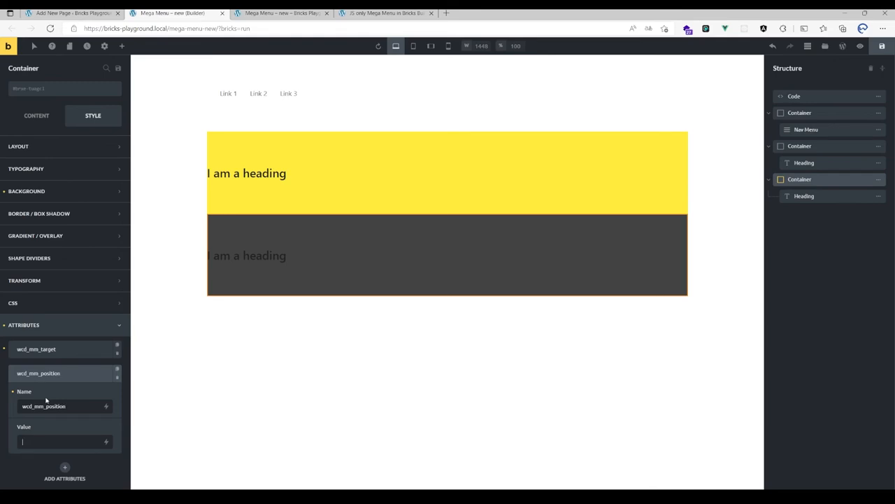
pyautogui.write('screen-ce')
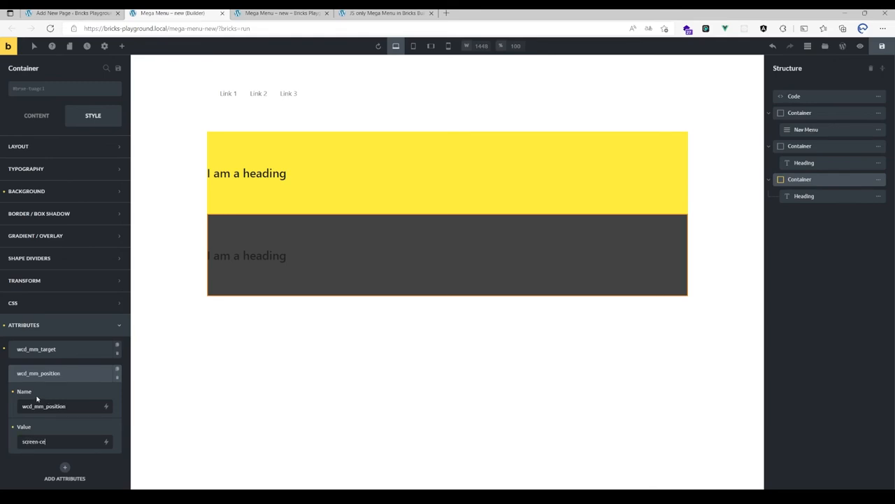
pyautogui.click(287, 12)
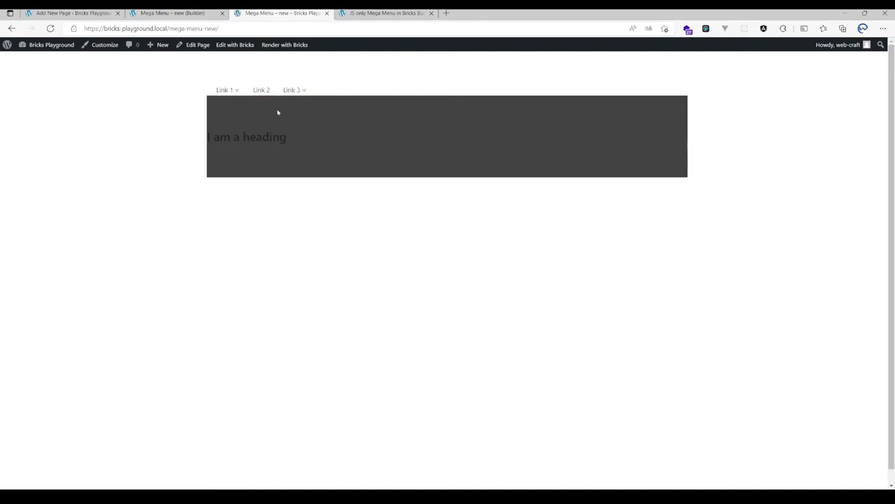
pyautogui.moveTo(292, 89)
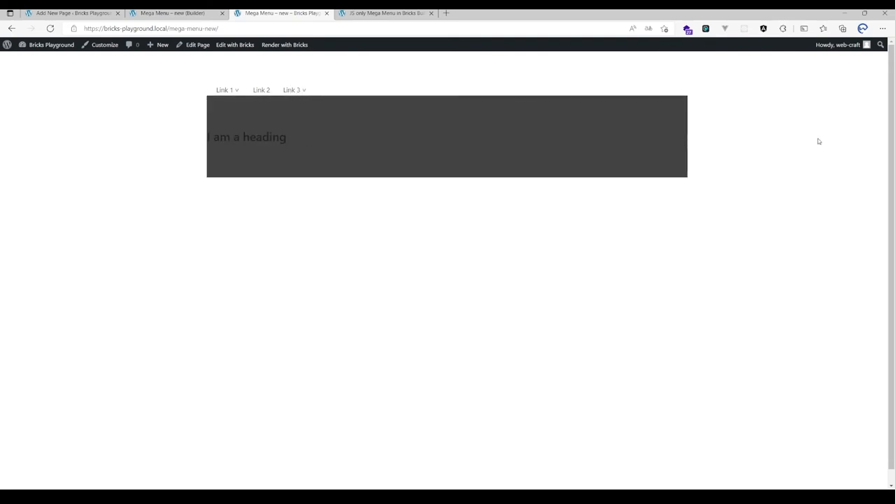
pyautogui.moveTo(311, 117)
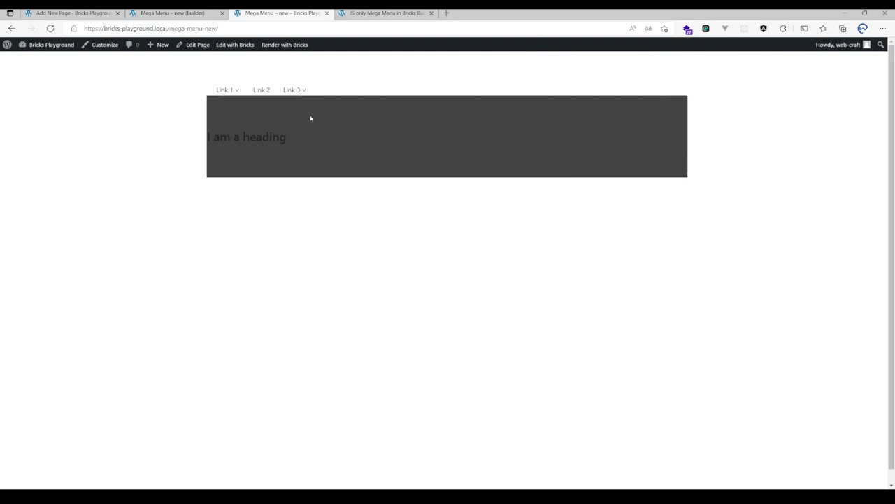
pyautogui.moveTo(221, 132)
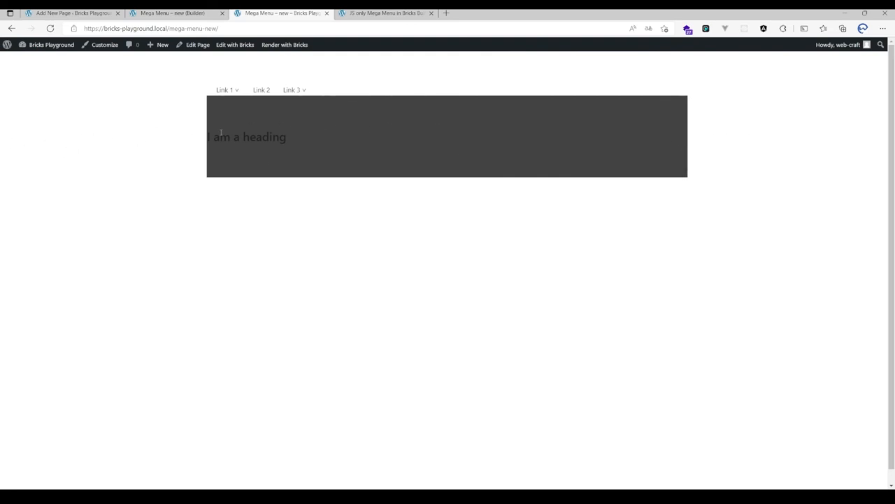
pyautogui.moveTo(293, 103)
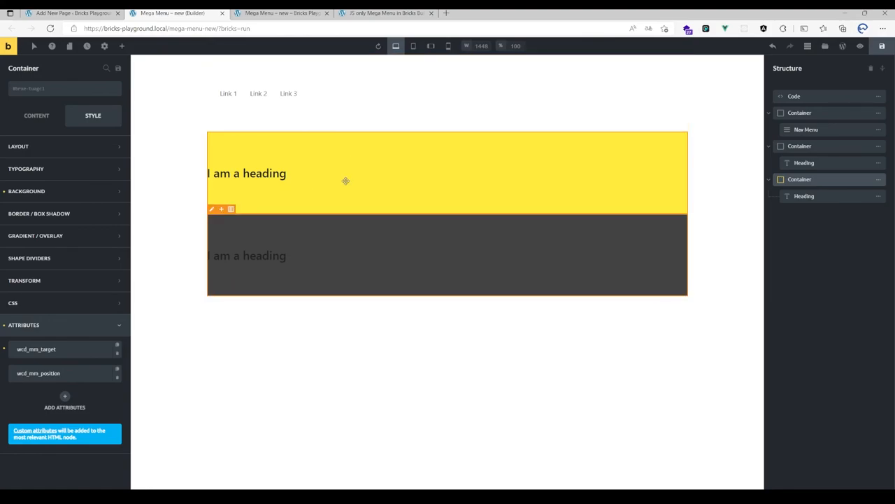
pyautogui.click(62, 373)
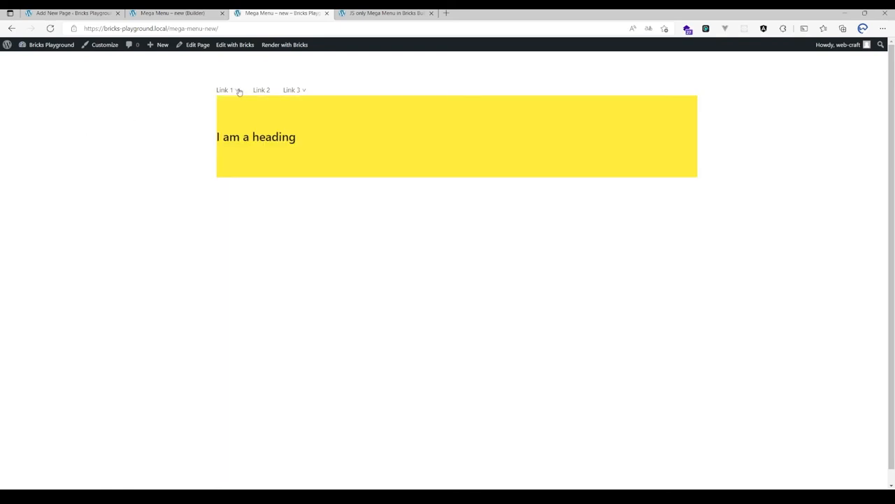
pyautogui.moveTo(232, 91)
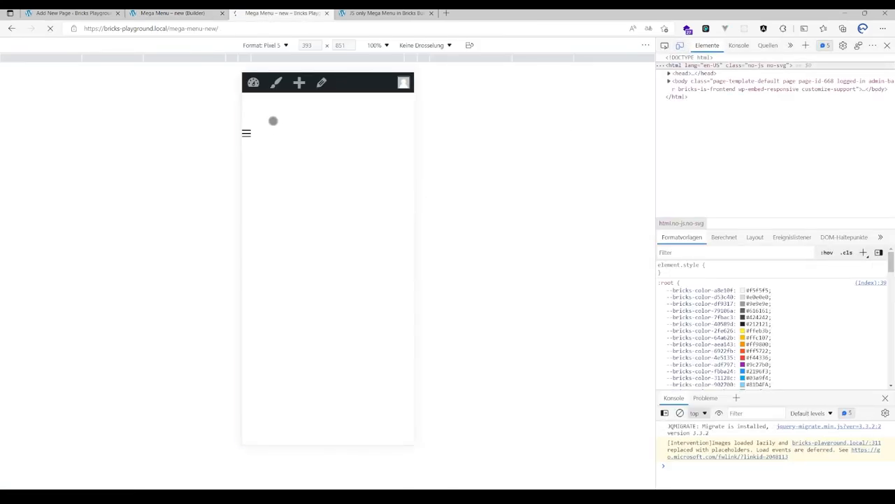
# In the Pixel 5 preview, open the hamburger menu and expand Link 1's yellow dropdown.
pyautogui.click(246, 133)
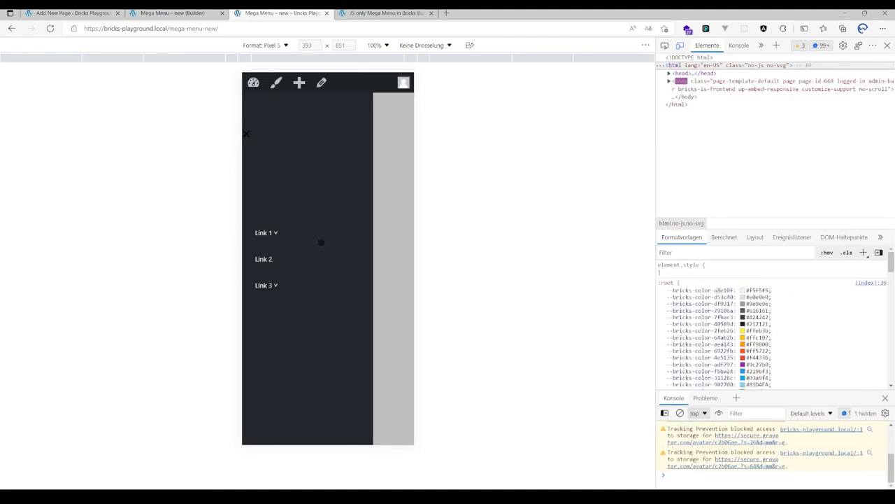
pyautogui.click(264, 233)
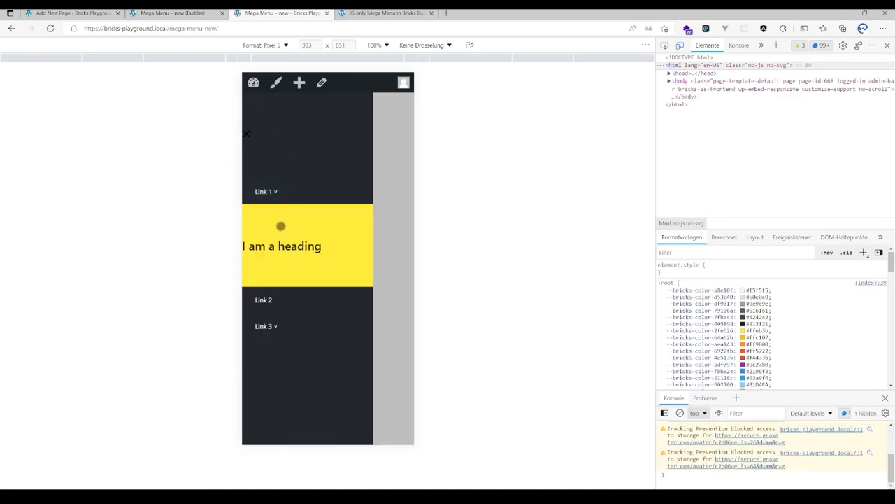
pyautogui.moveTo(283, 269)
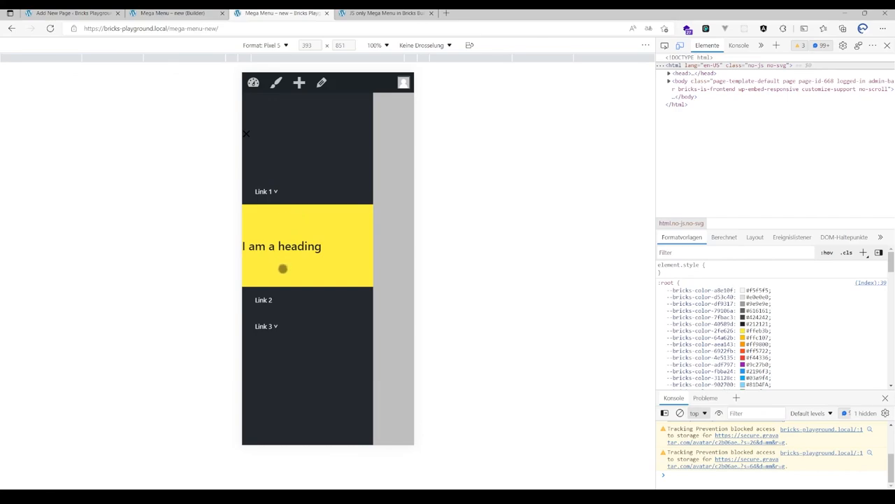